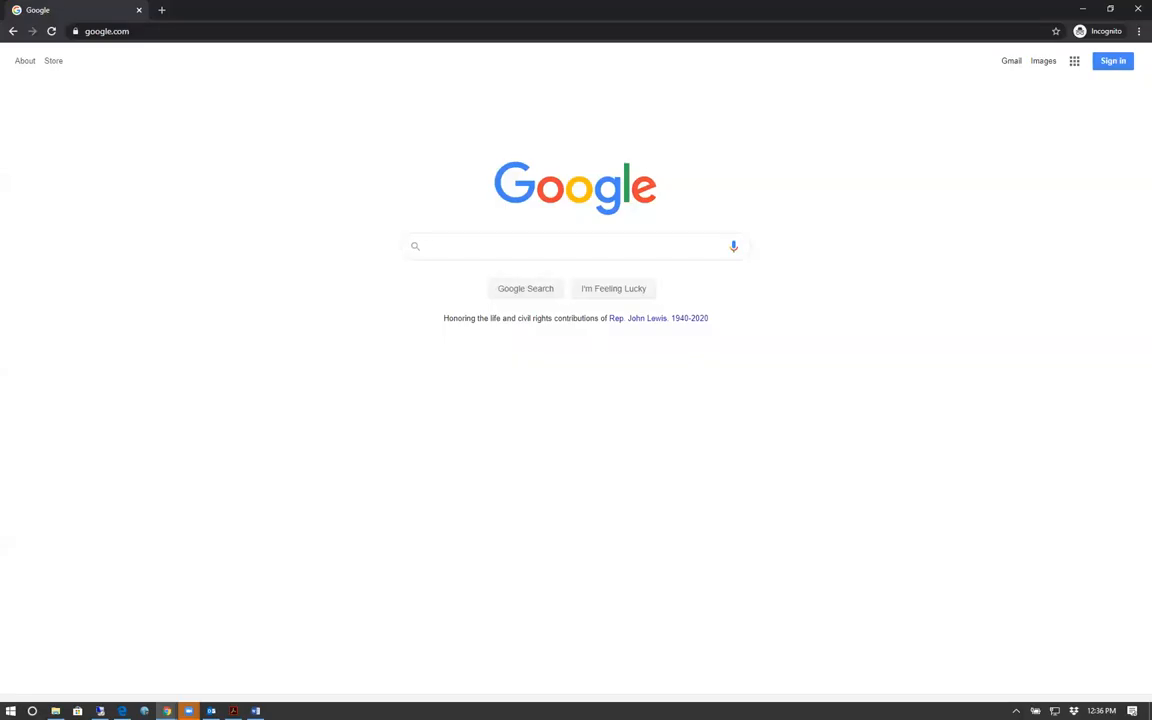
left_click(575, 246)
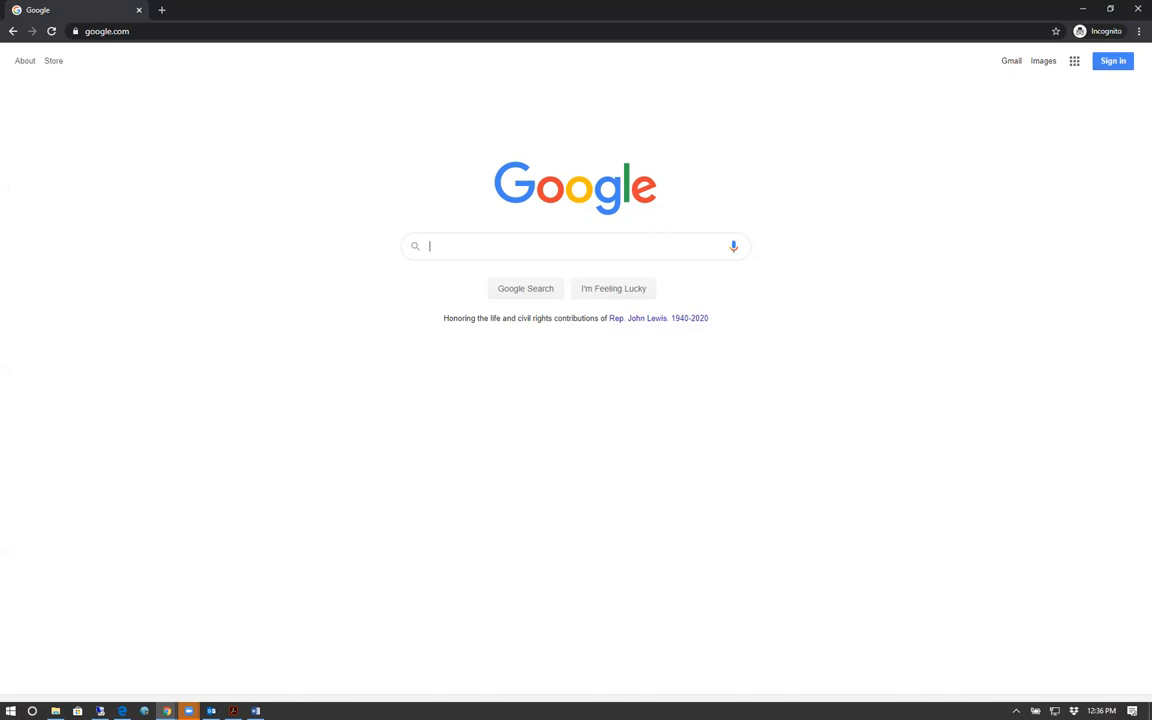
mouse_move(1057, 244)
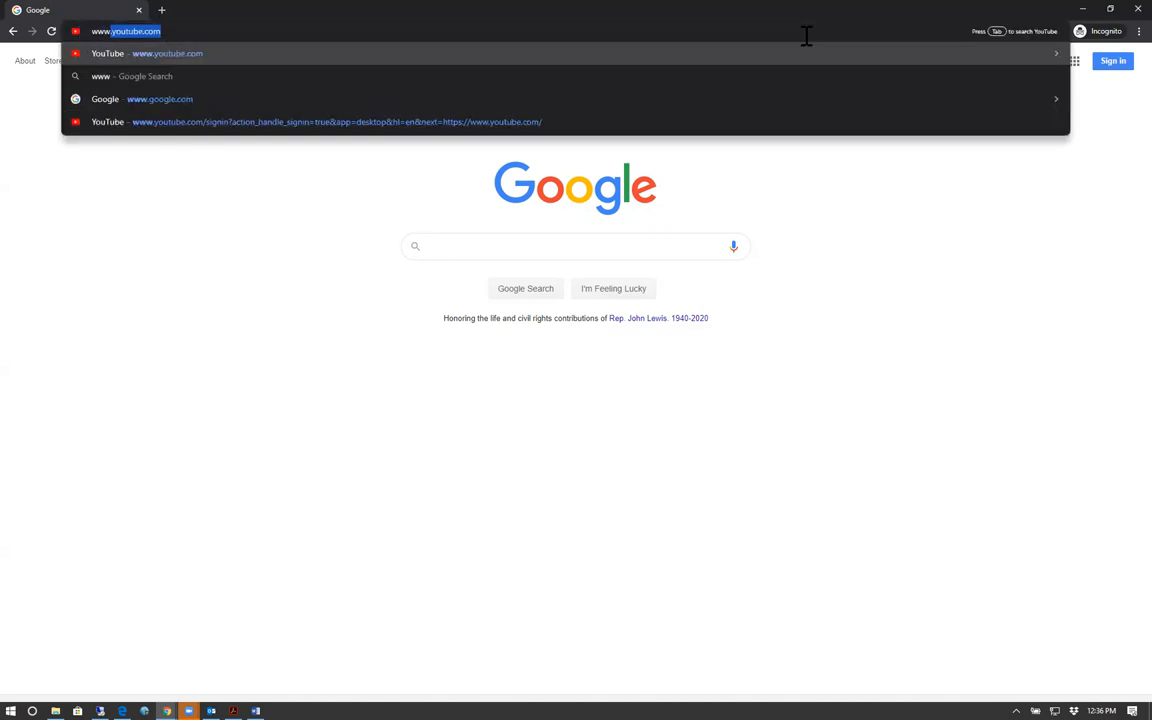
type("www.skylinecol")
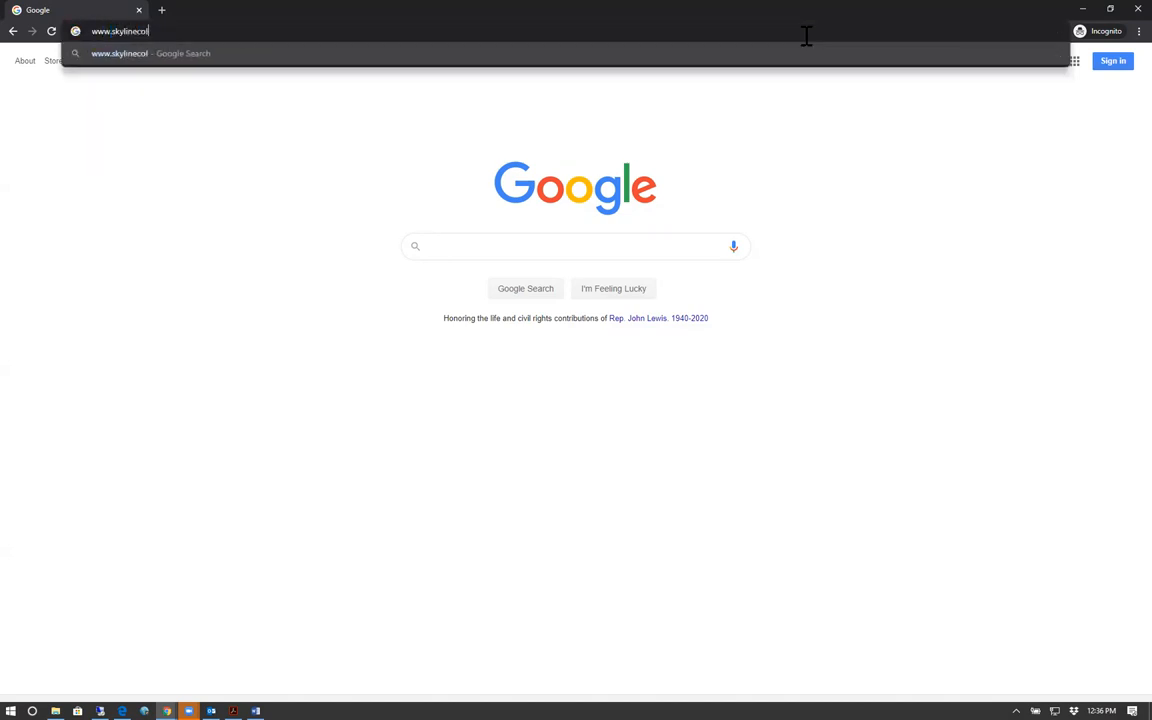
type("lege.edu")
key("Return")
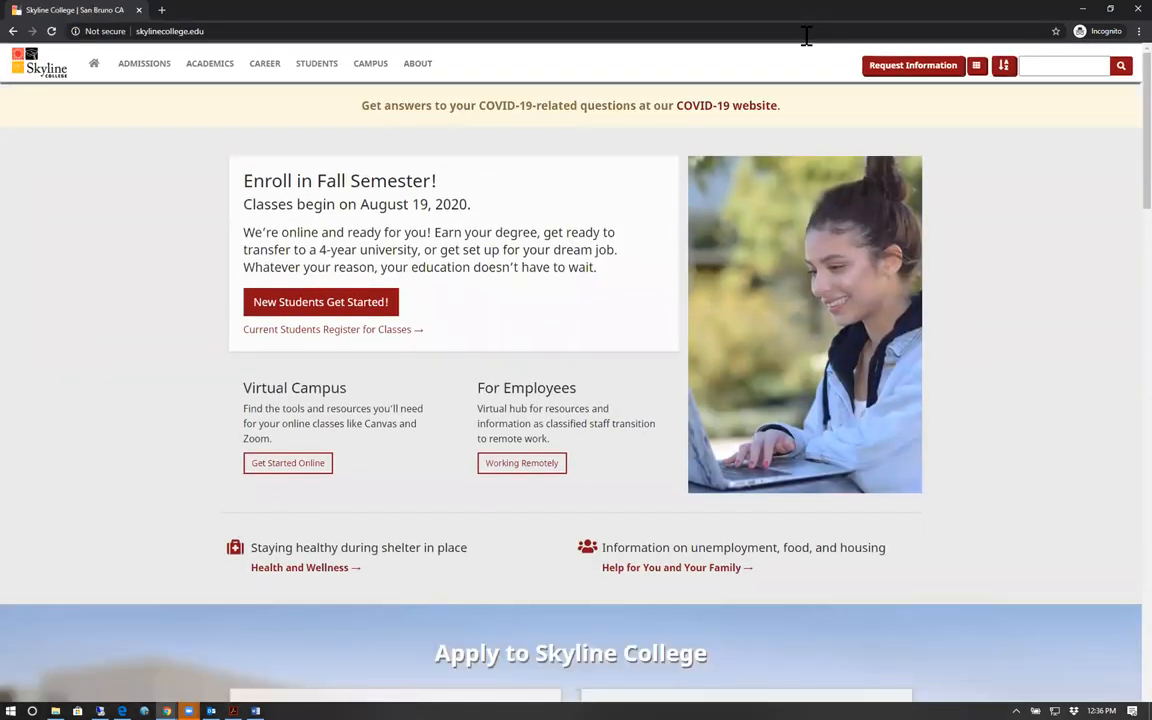
mouse_move(781, 224)
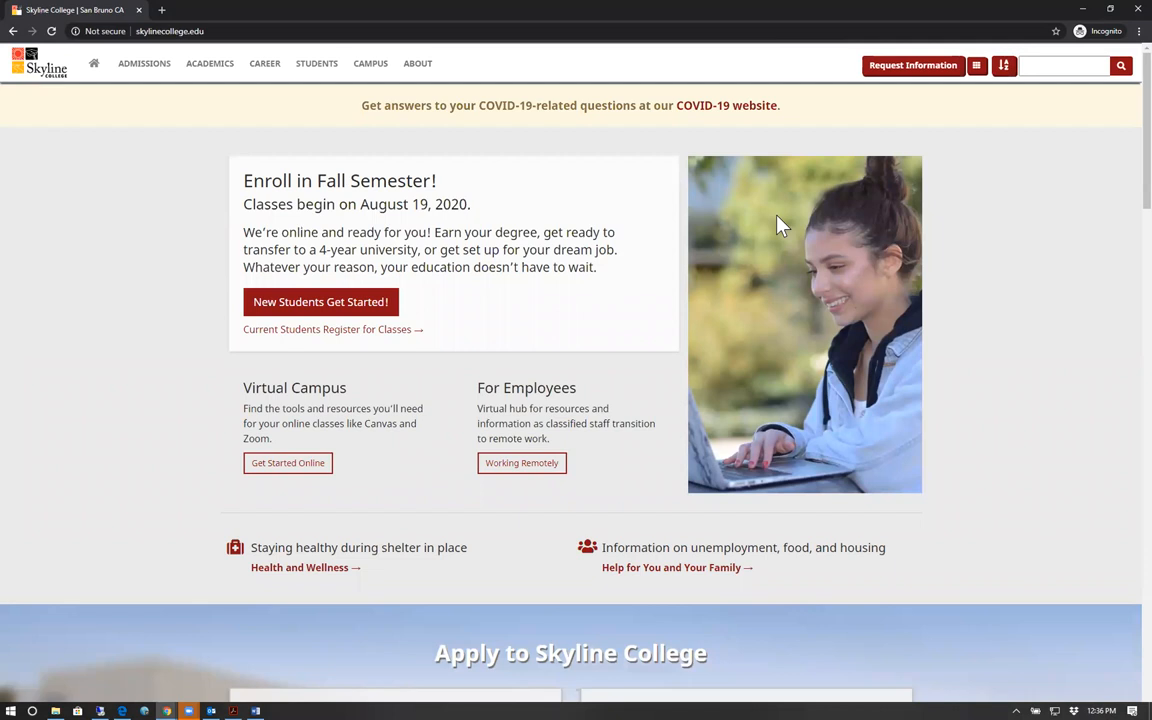
mouse_move(905, 52)
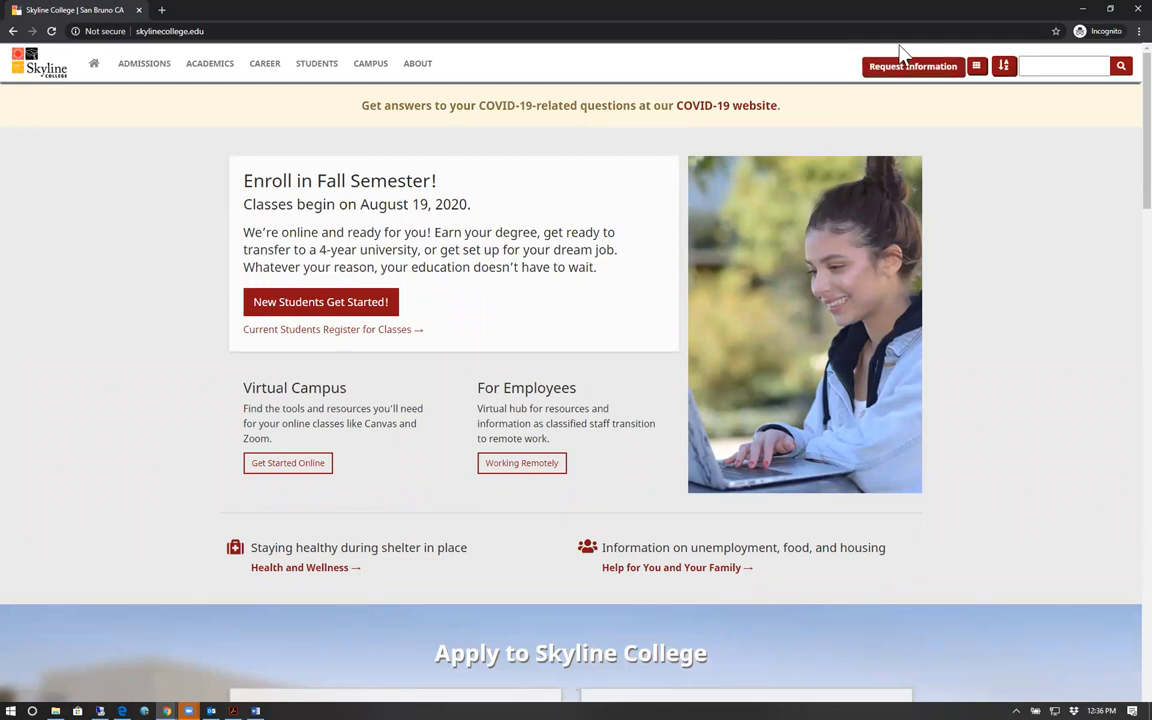
mouse_move(1005, 118)
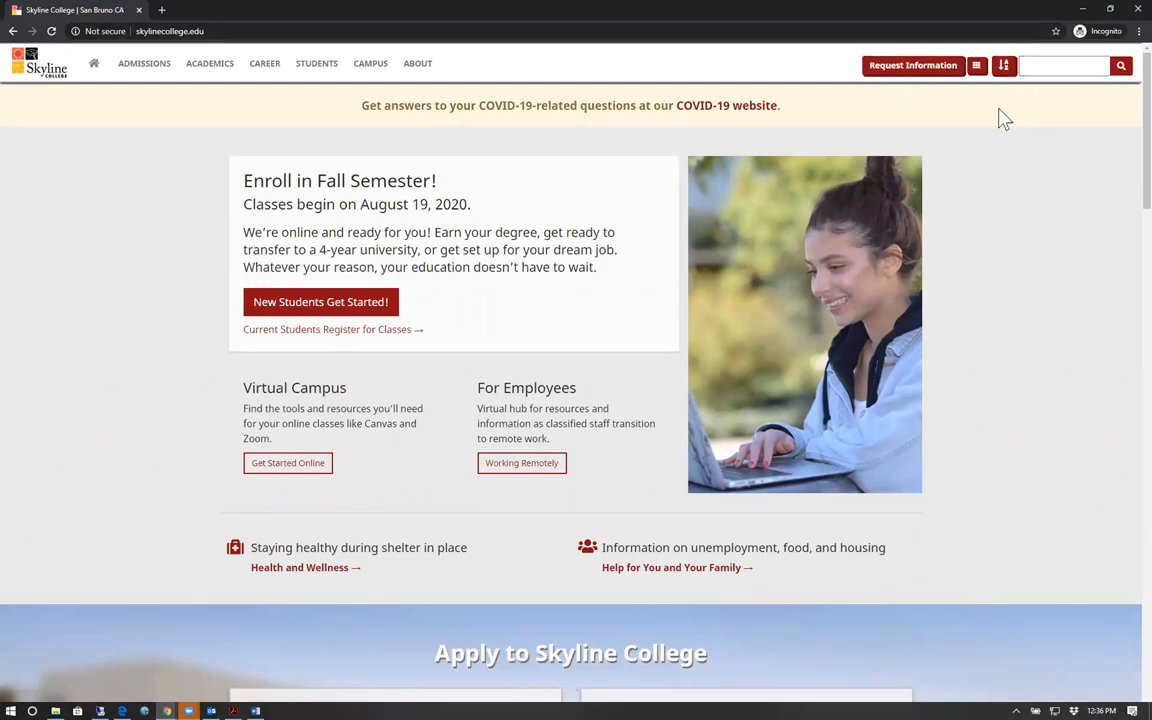
left_click(976, 65)
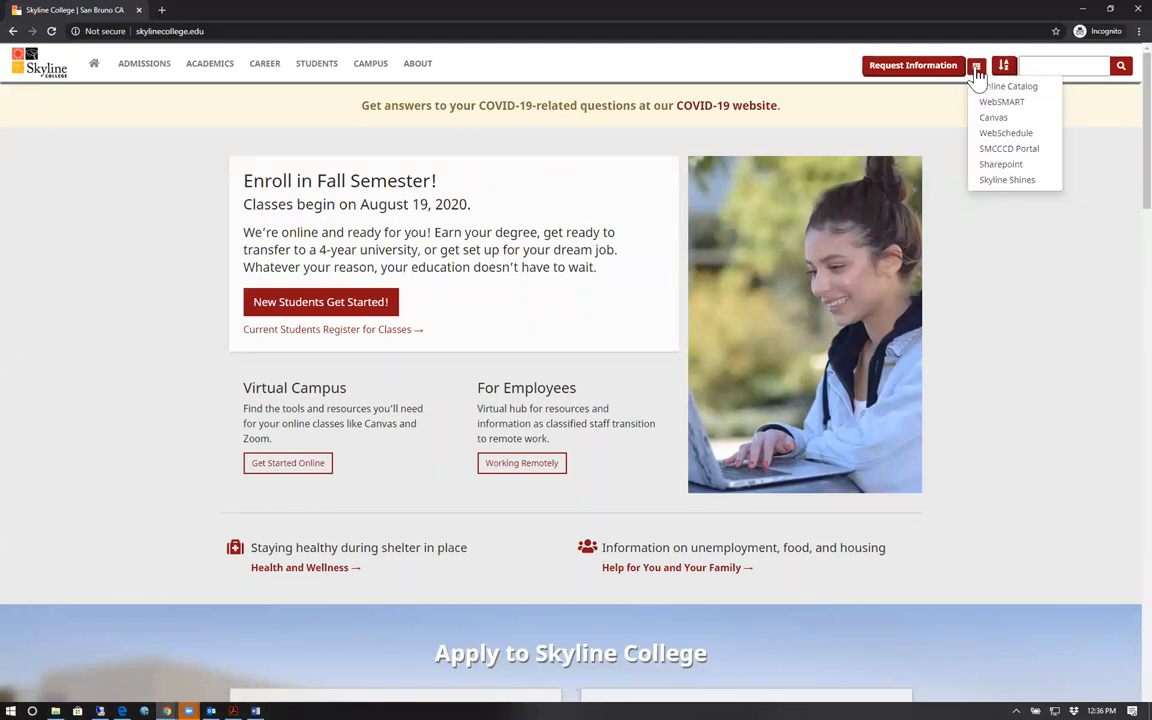
mouse_move(985, 110)
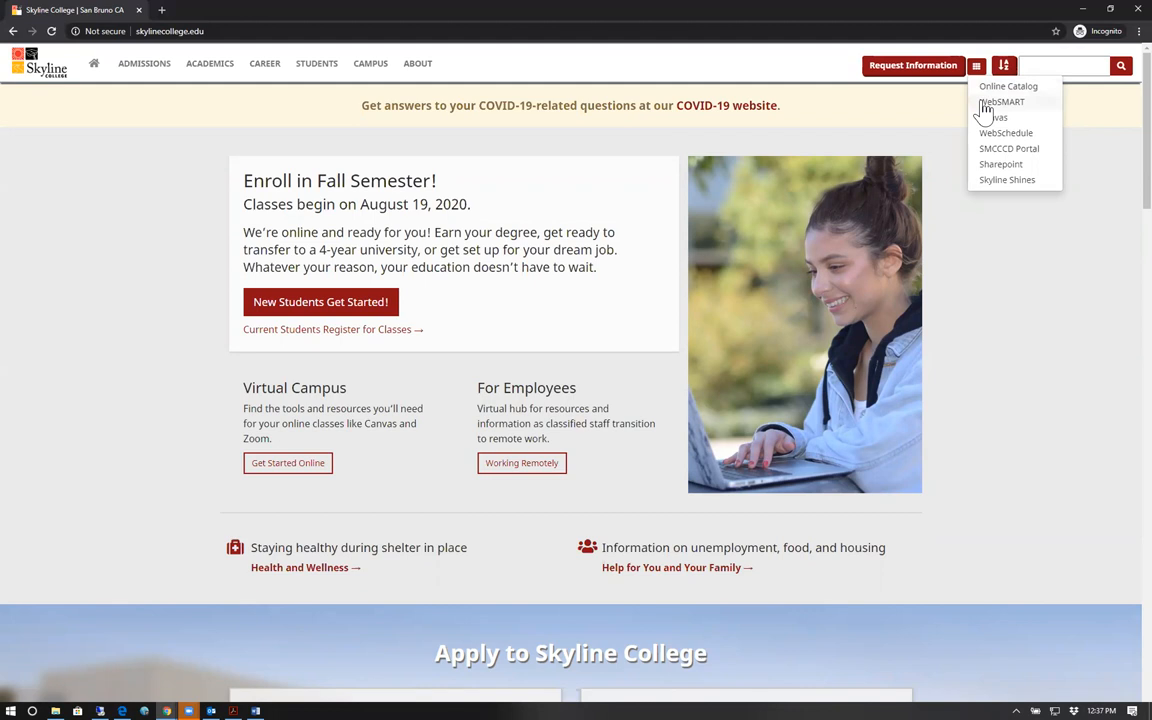
left_click(1002, 101)
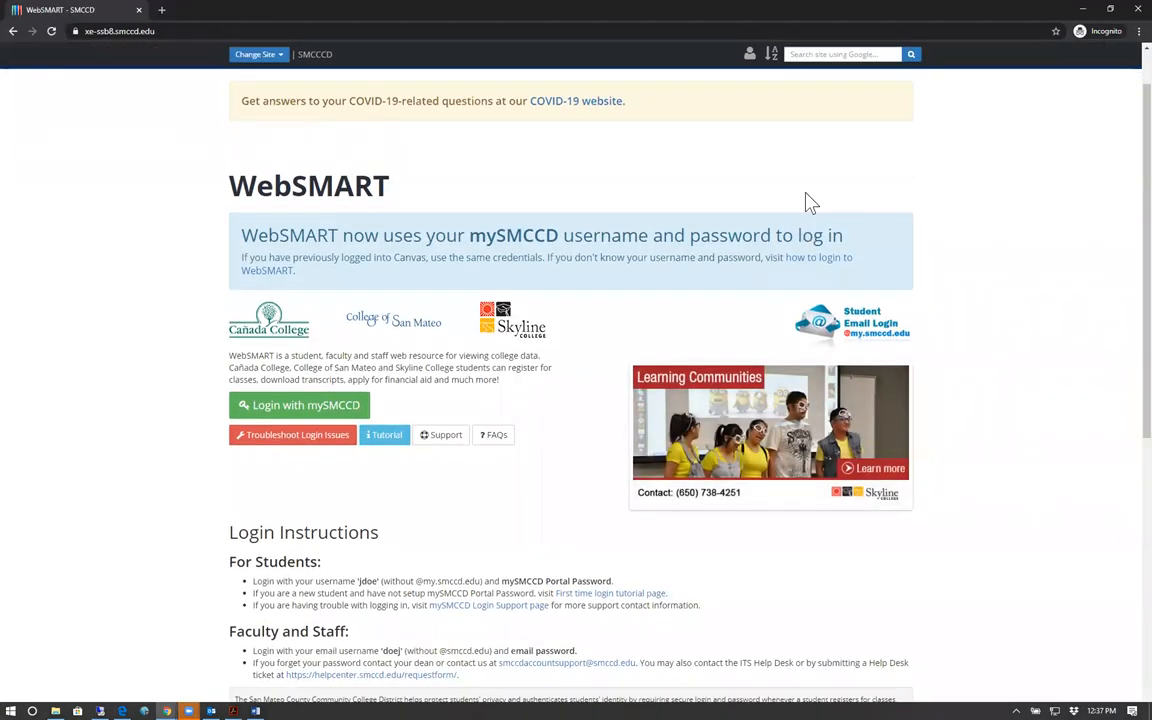
mouse_move(748, 248)
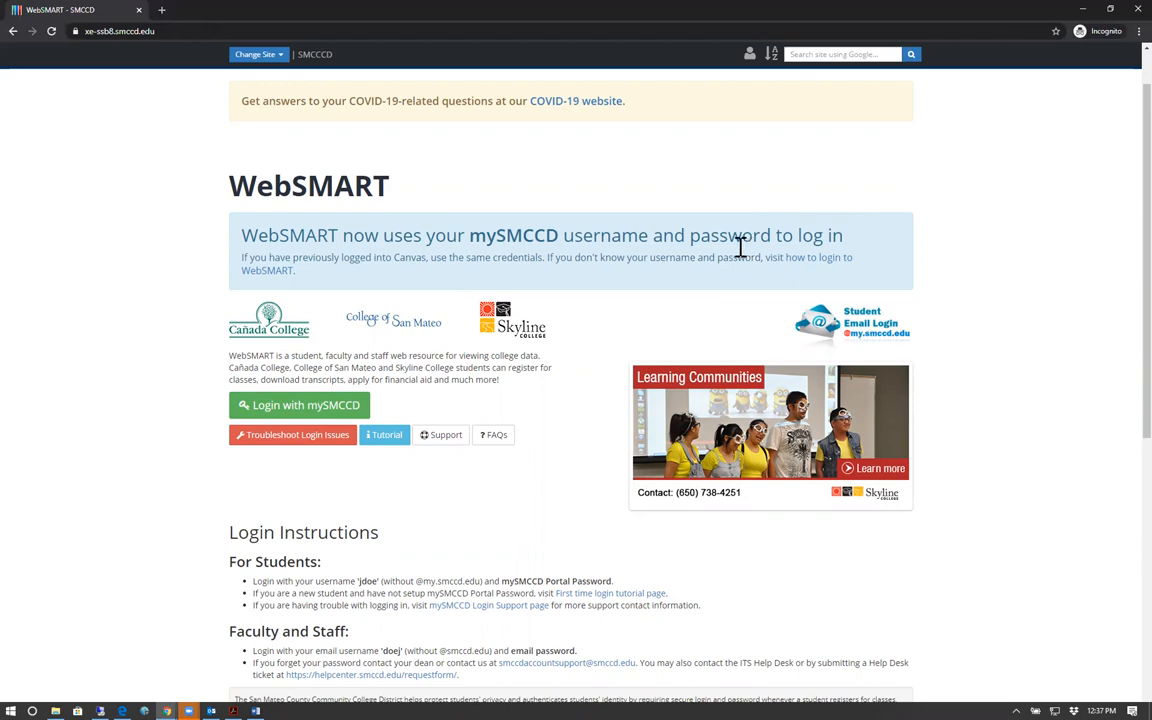
Step: Open the 'First time login tutorial page' link under Login Instructions in a new tab
scroll("down", 3)
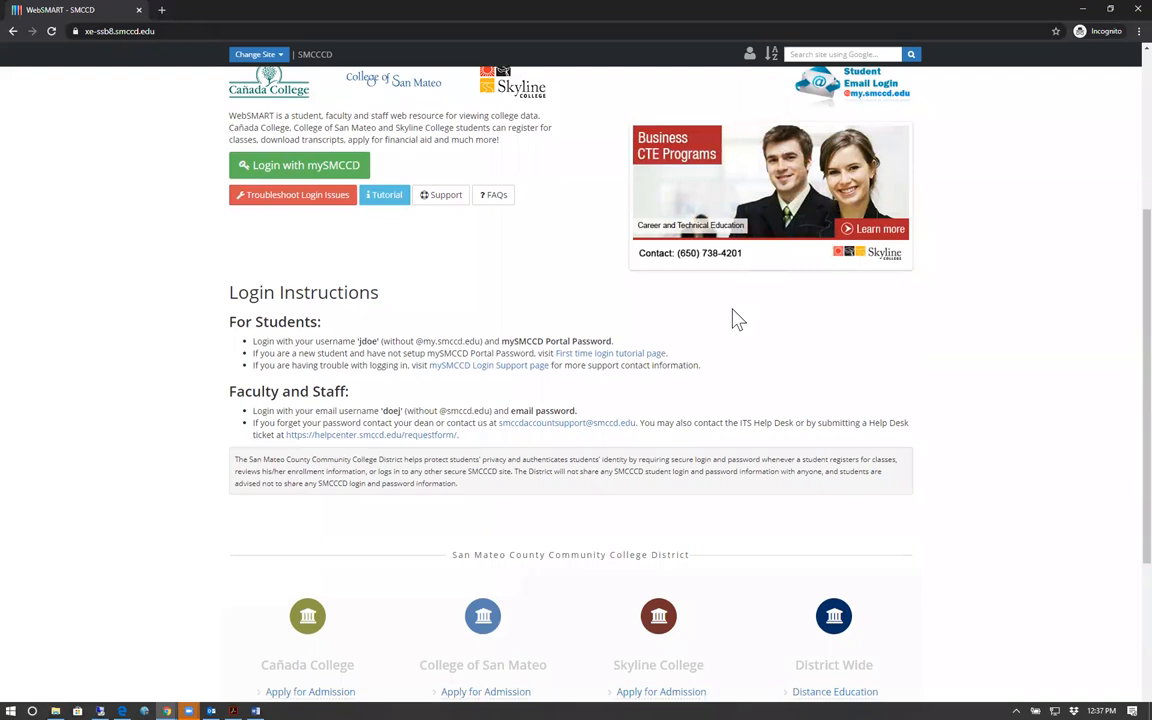
mouse_move(200, 332)
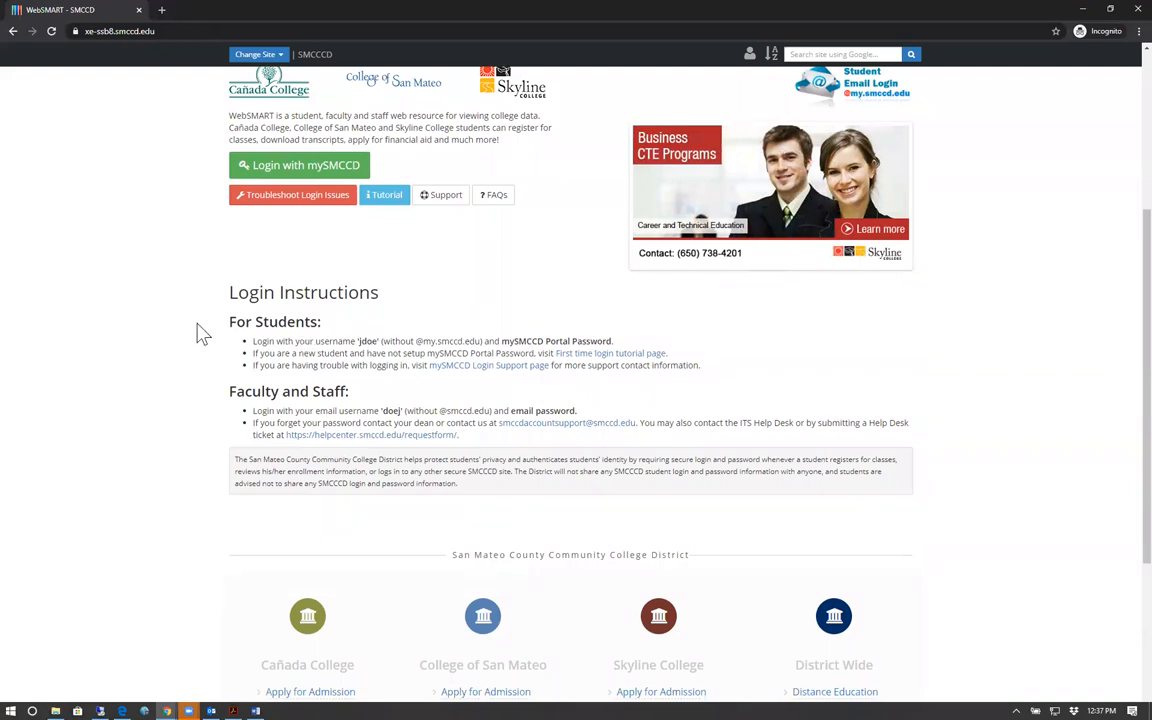
mouse_move(452, 340)
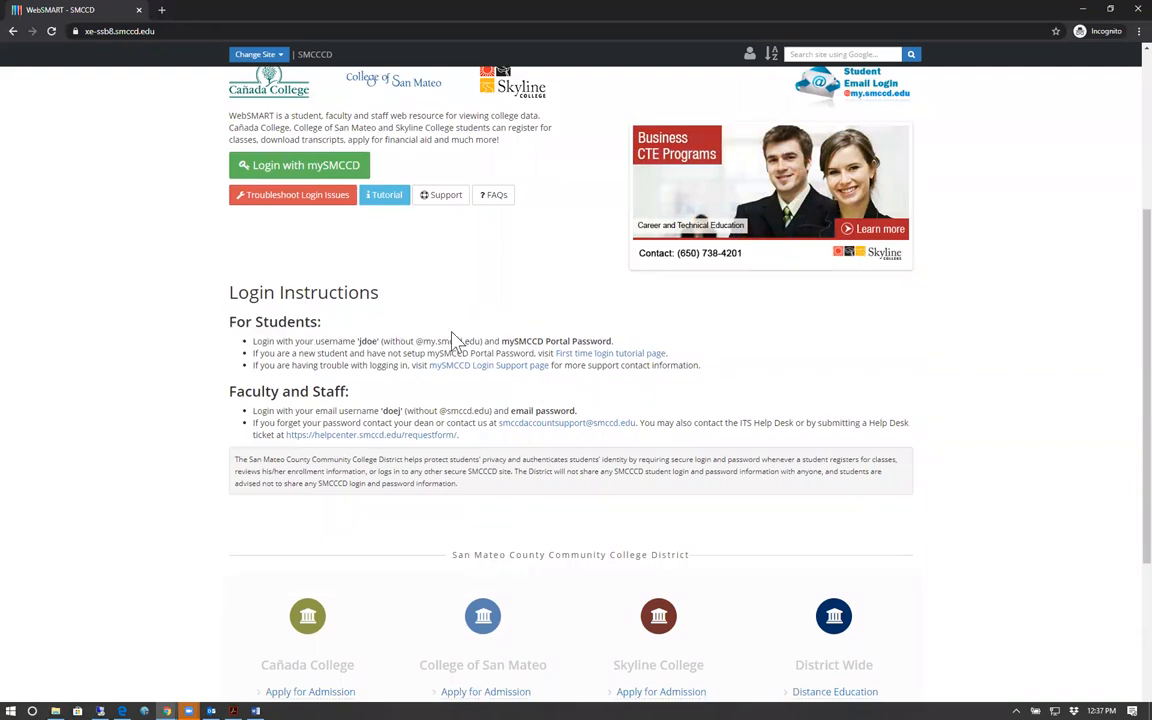
double_click(609, 353)
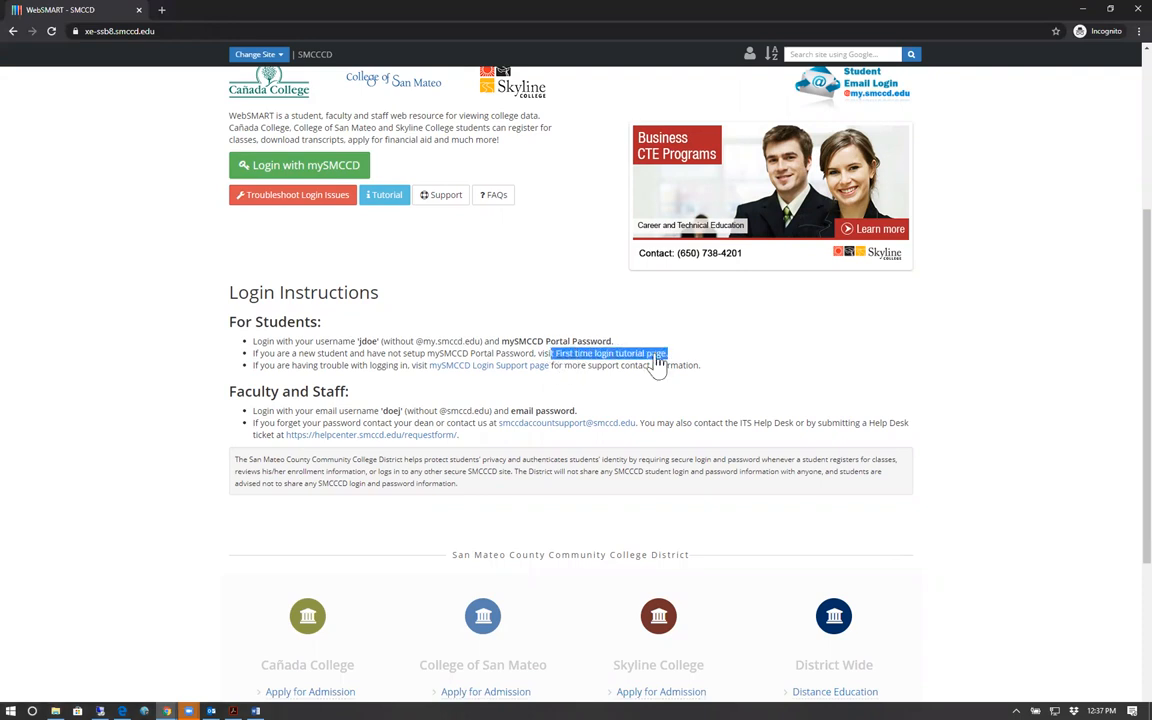
left_click(610, 353)
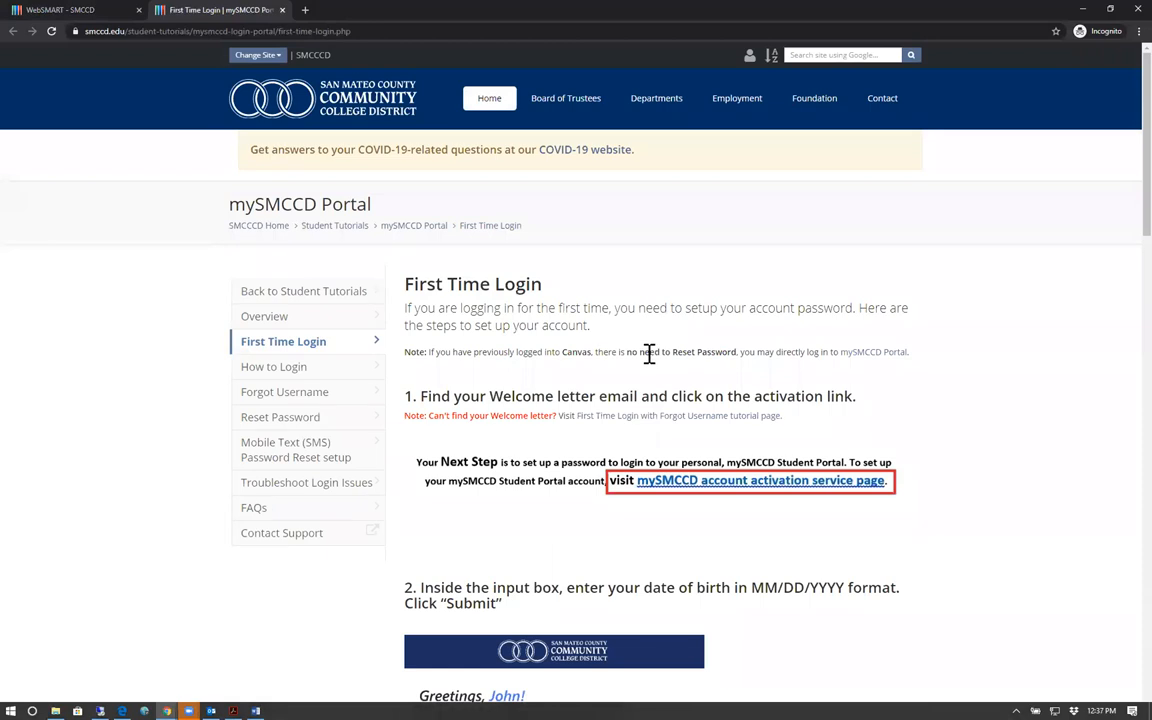
mouse_move(613, 348)
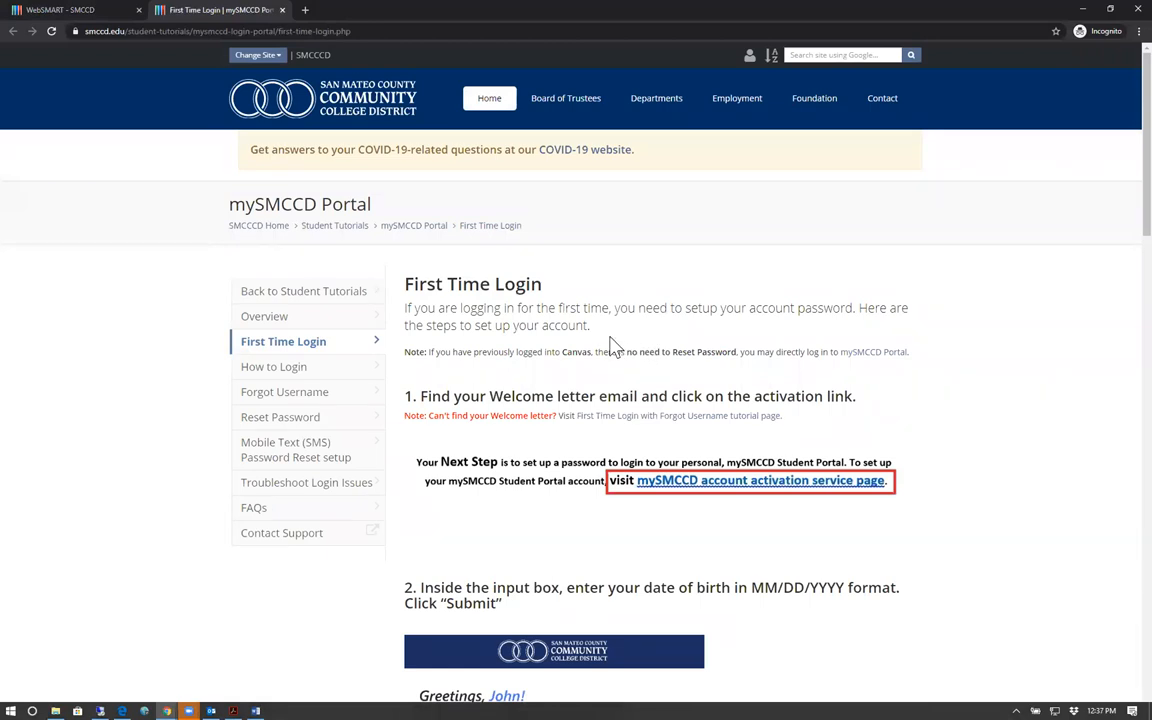
Step: Scroll through the First Time Login tutorial steps before returning to WebSMART
scroll("down", 3)
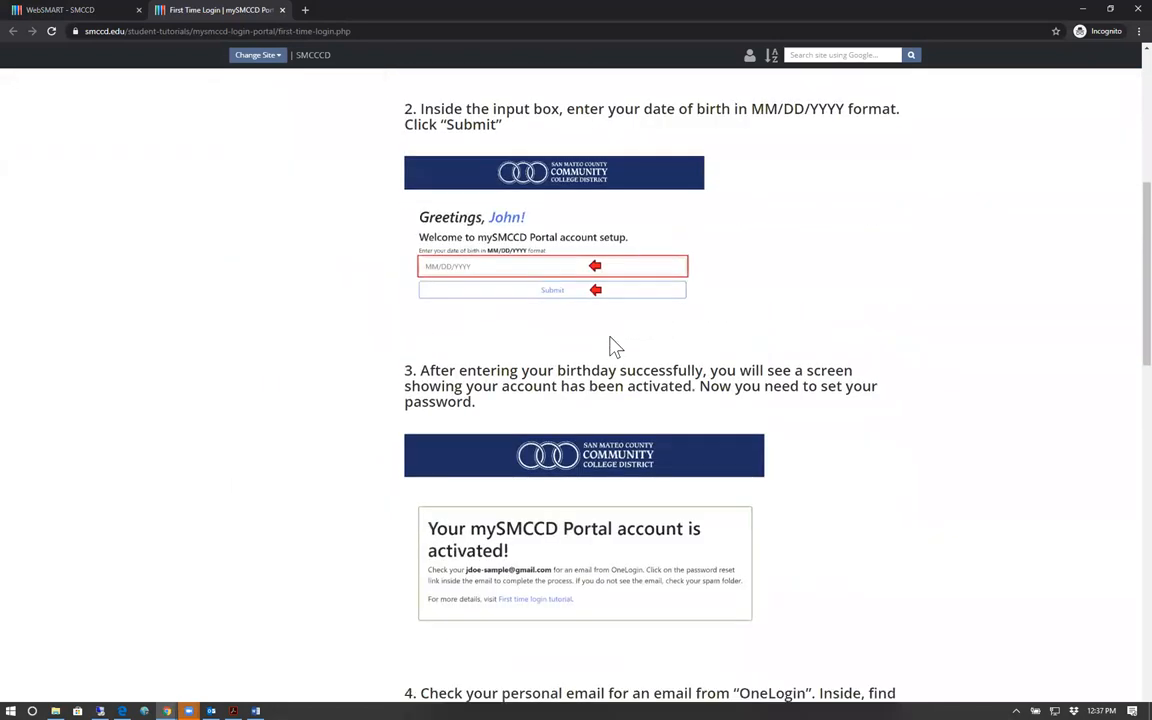
scroll("down", 3)
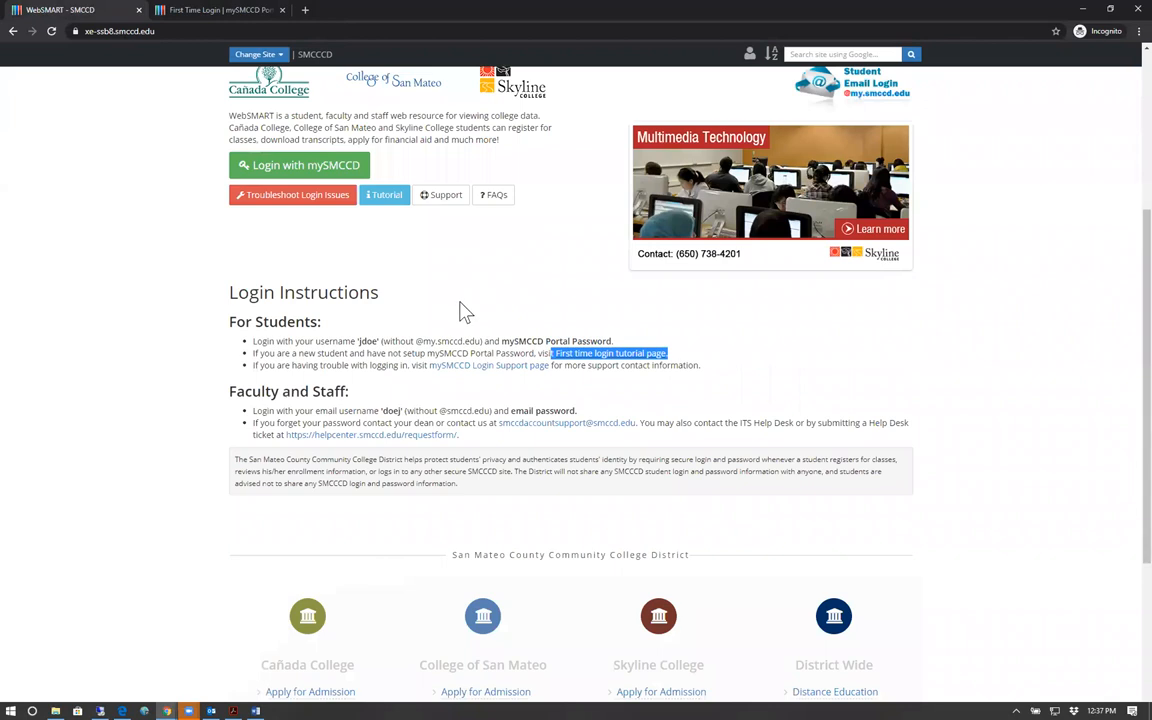
scroll("up", 3)
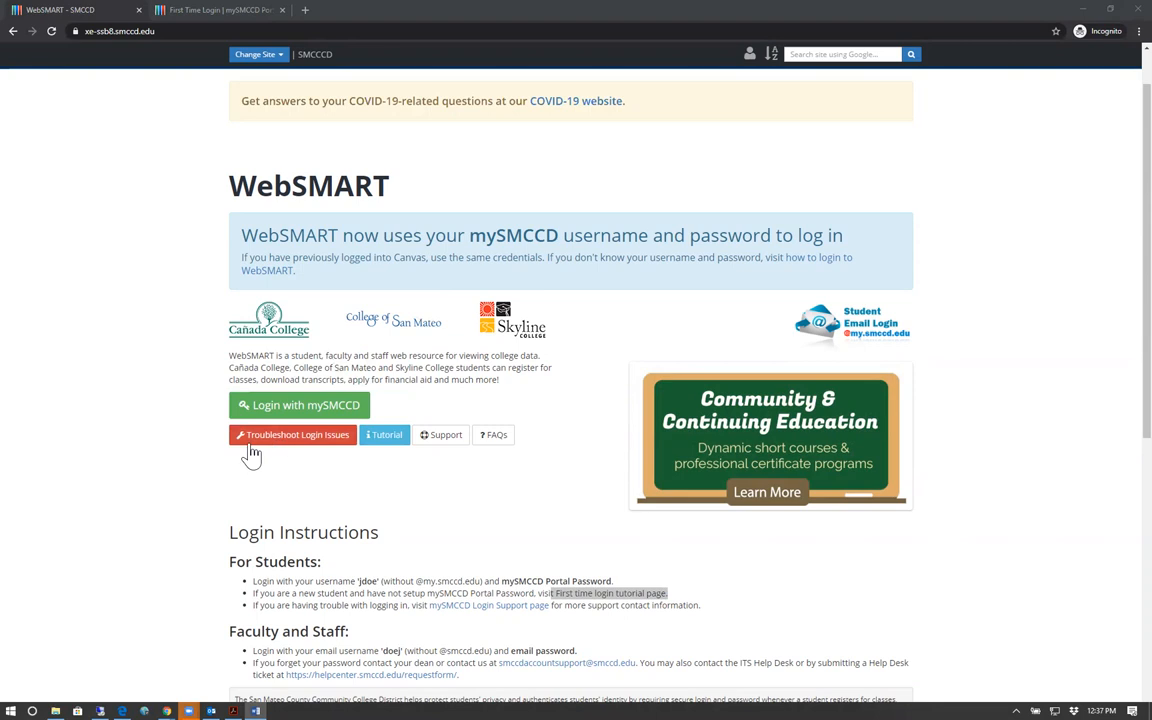
left_click(300, 405)
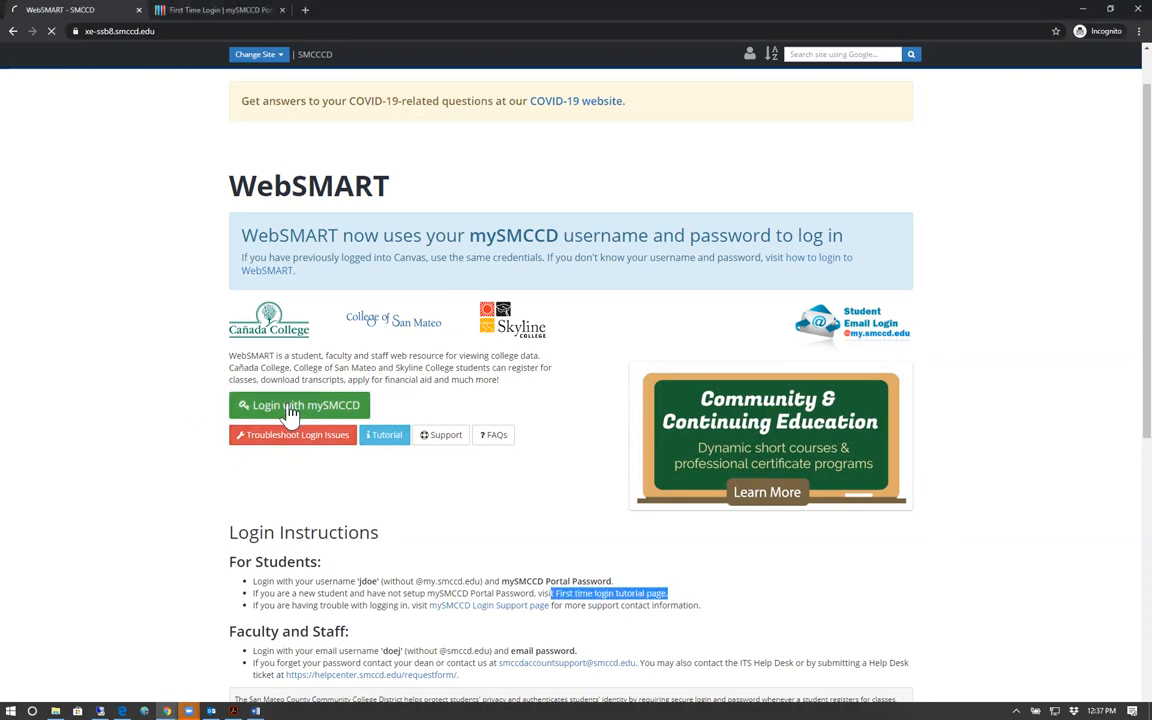
left_click(300, 405)
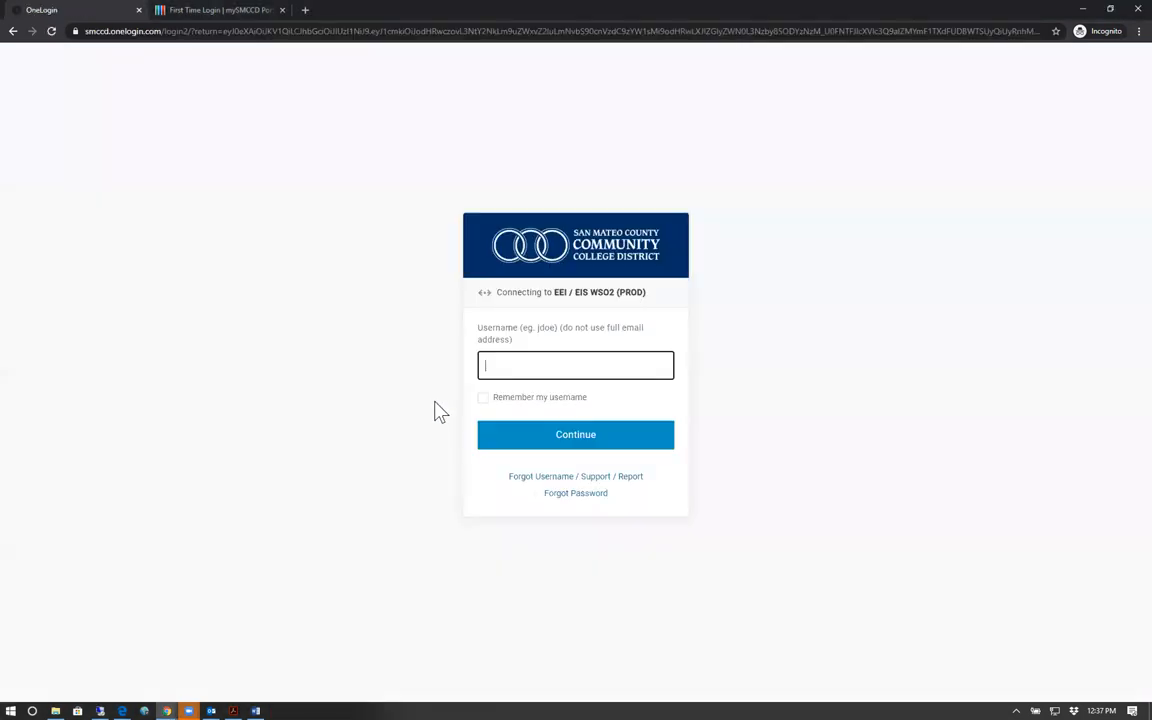
type("evangelistaj")
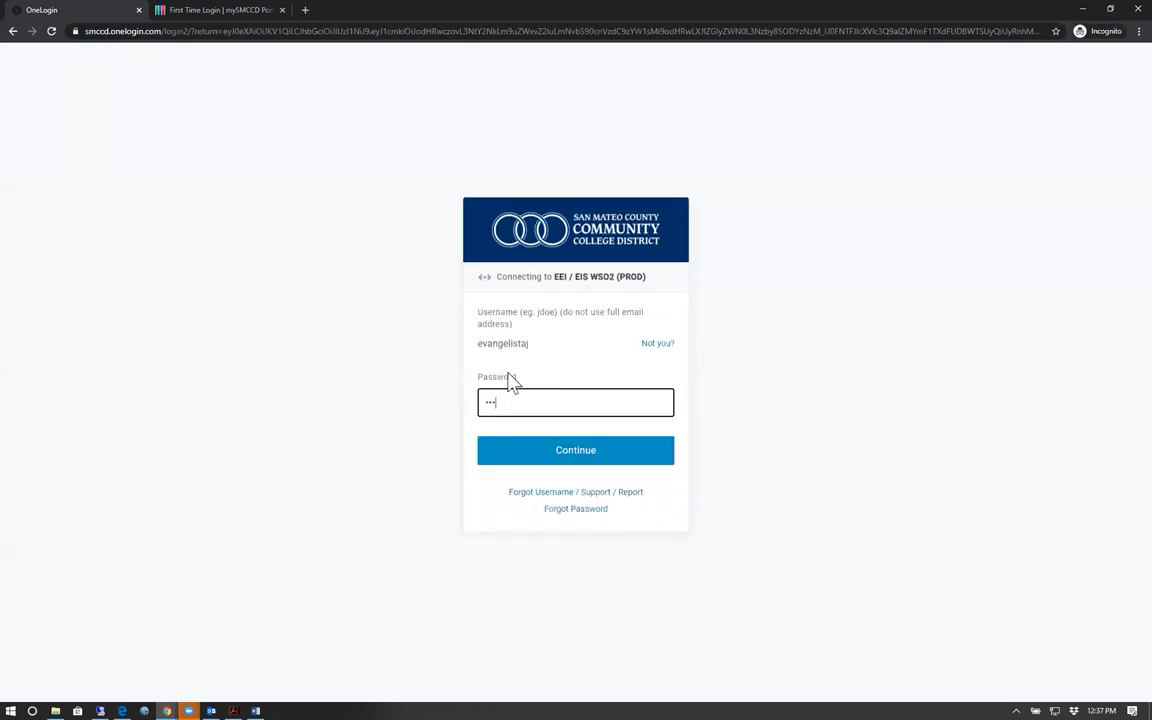
left_click(575, 450)
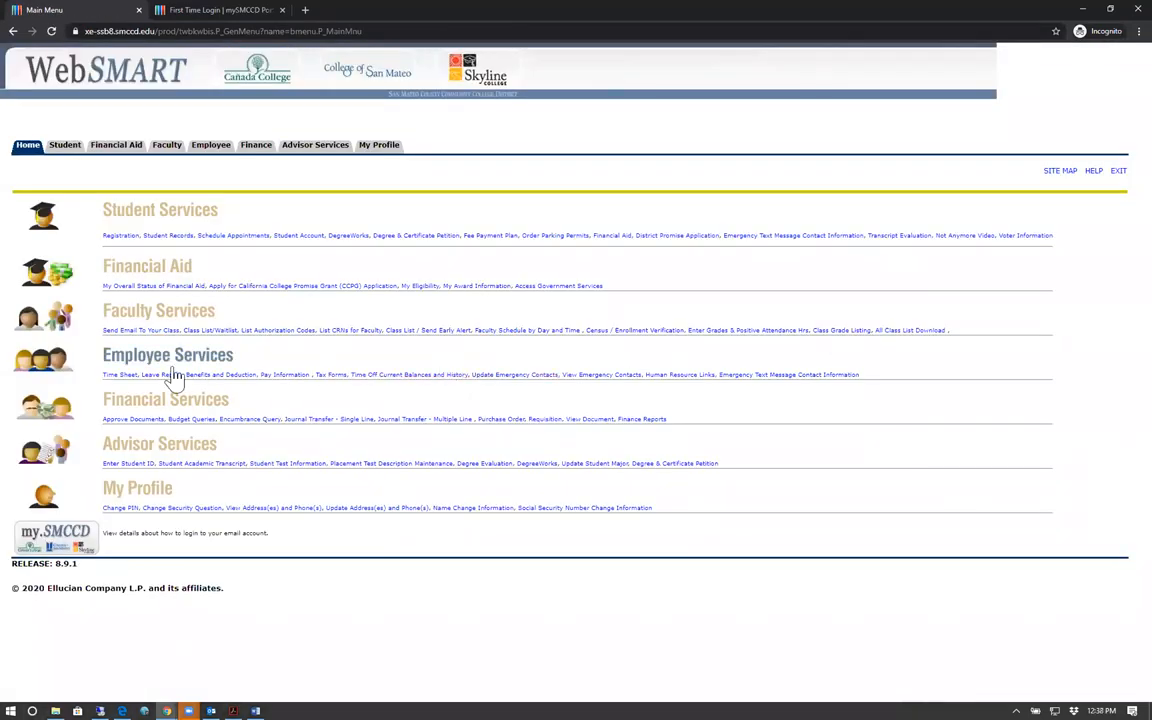
mouse_move(91, 252)
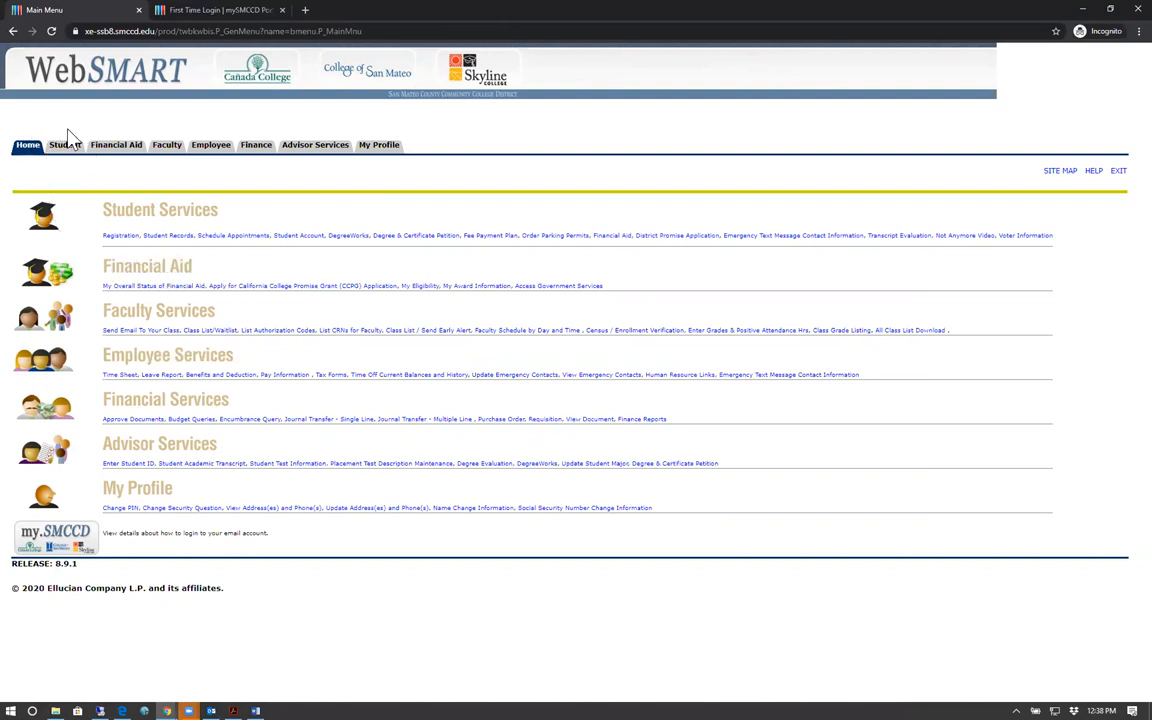
mouse_move(64, 144)
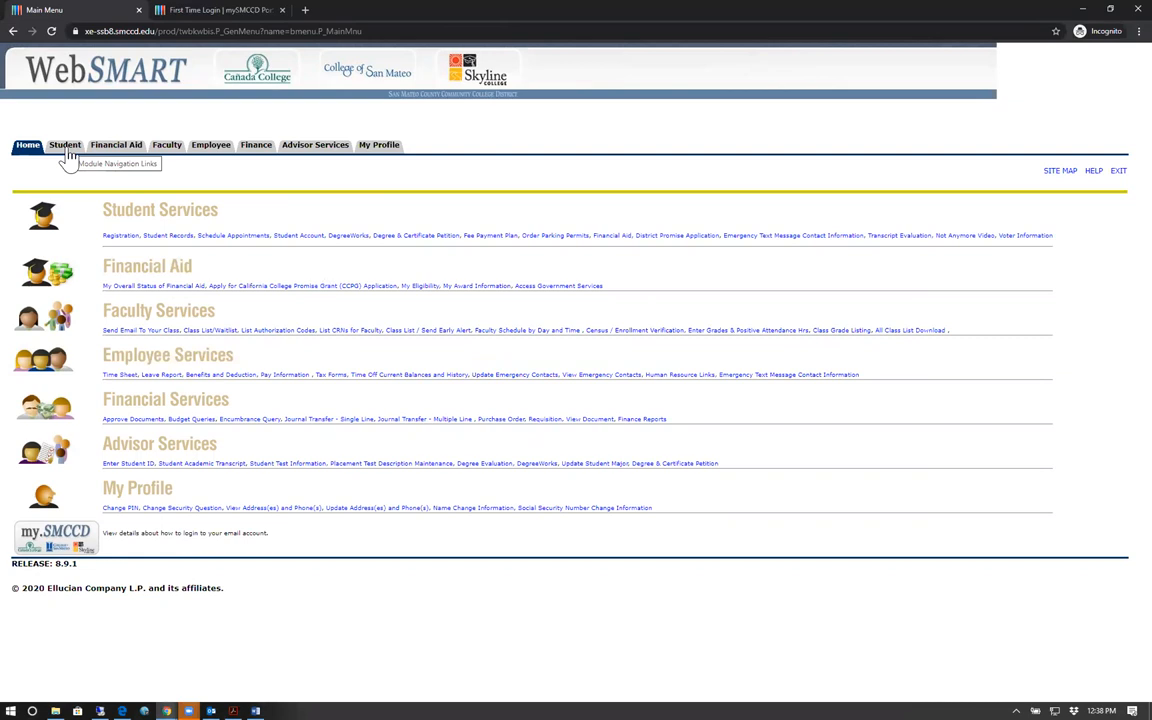
Step: Open the Student tab's Student Services menu
left_click(64, 145)
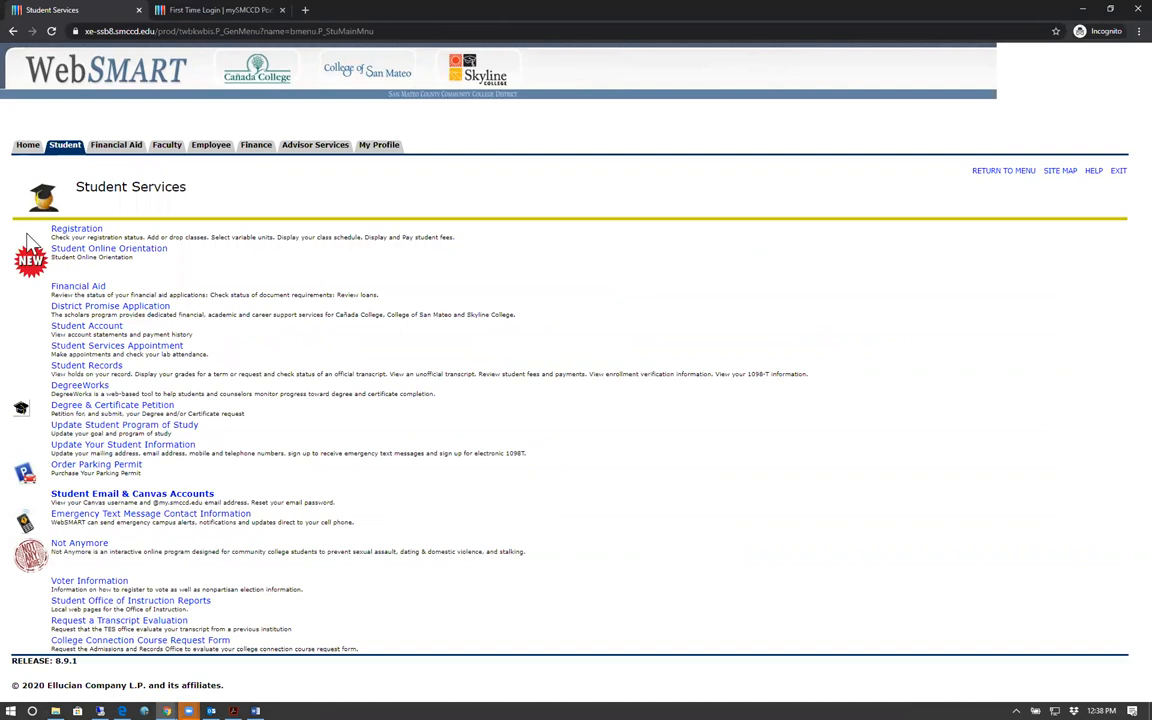
mouse_move(110, 247)
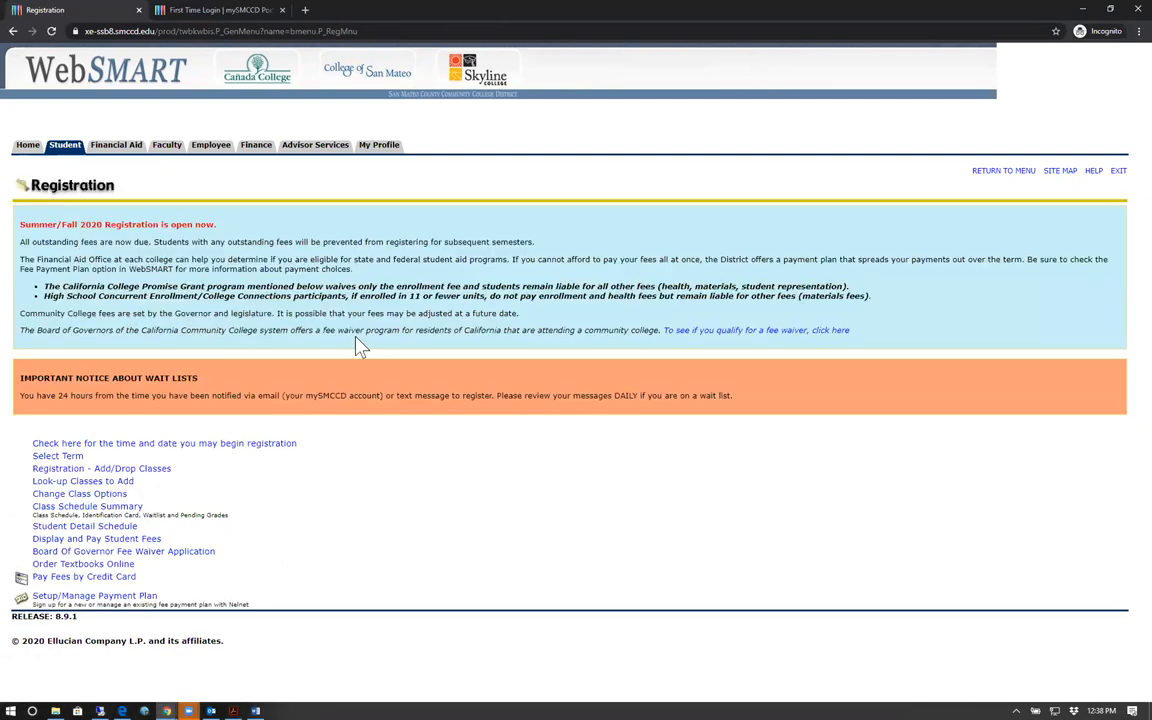
mouse_move(398, 362)
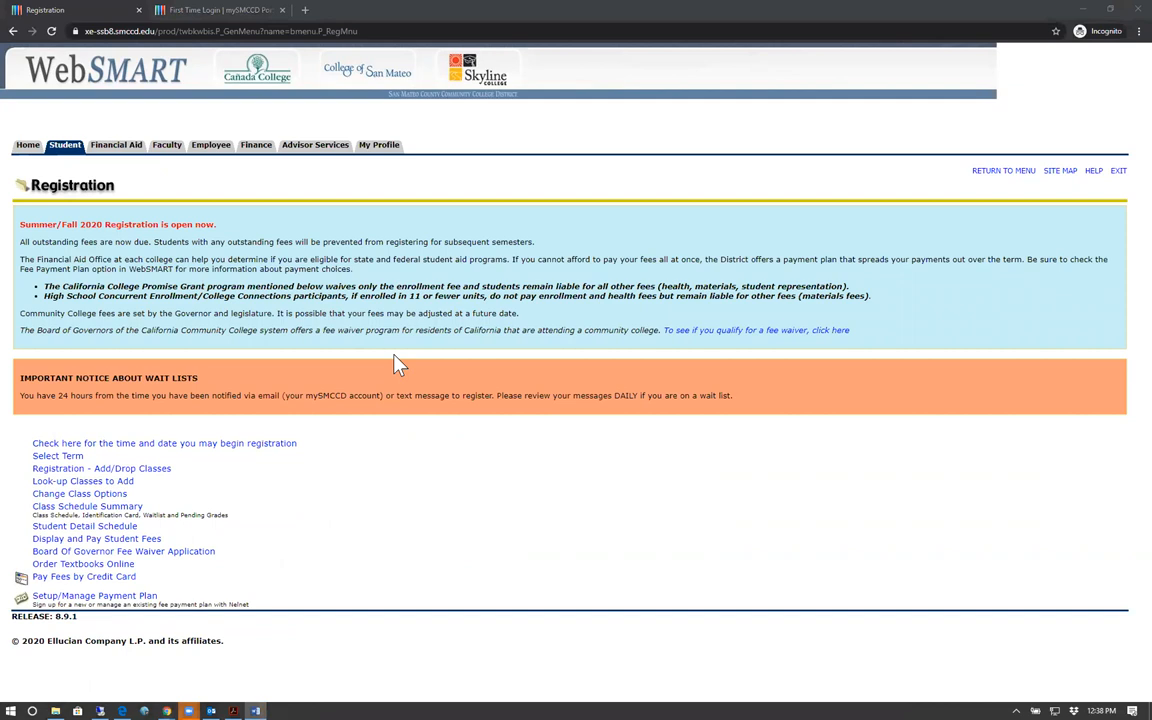
mouse_move(245, 385)
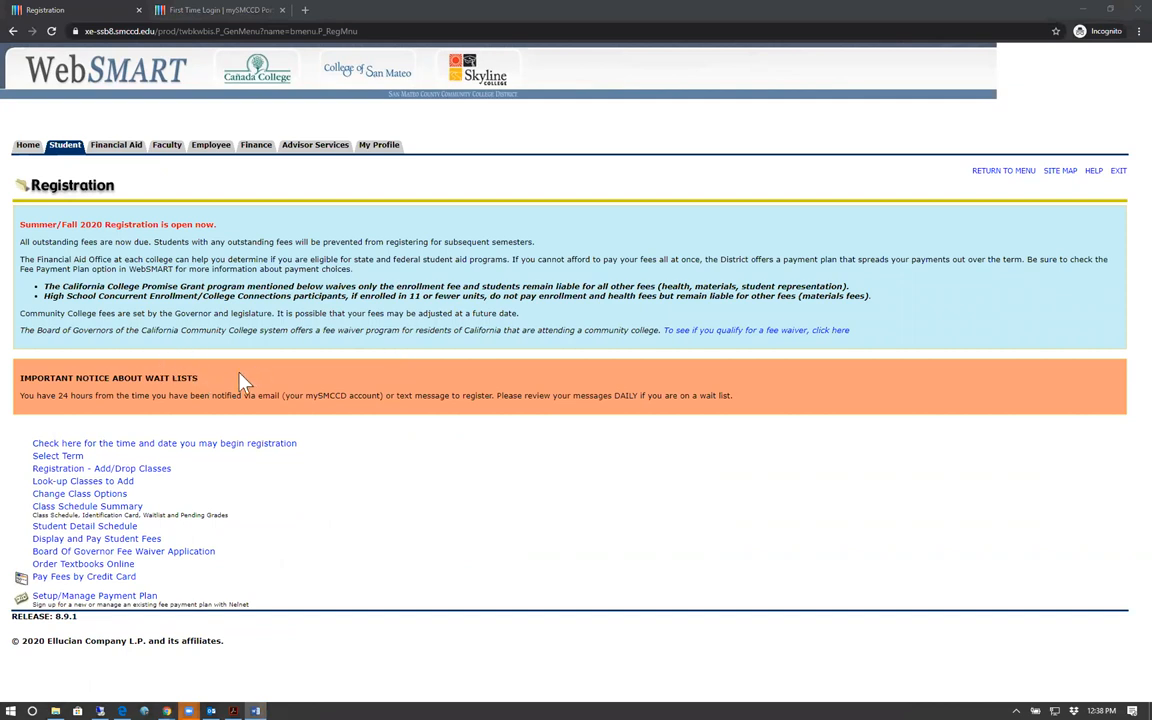
mouse_move(198, 443)
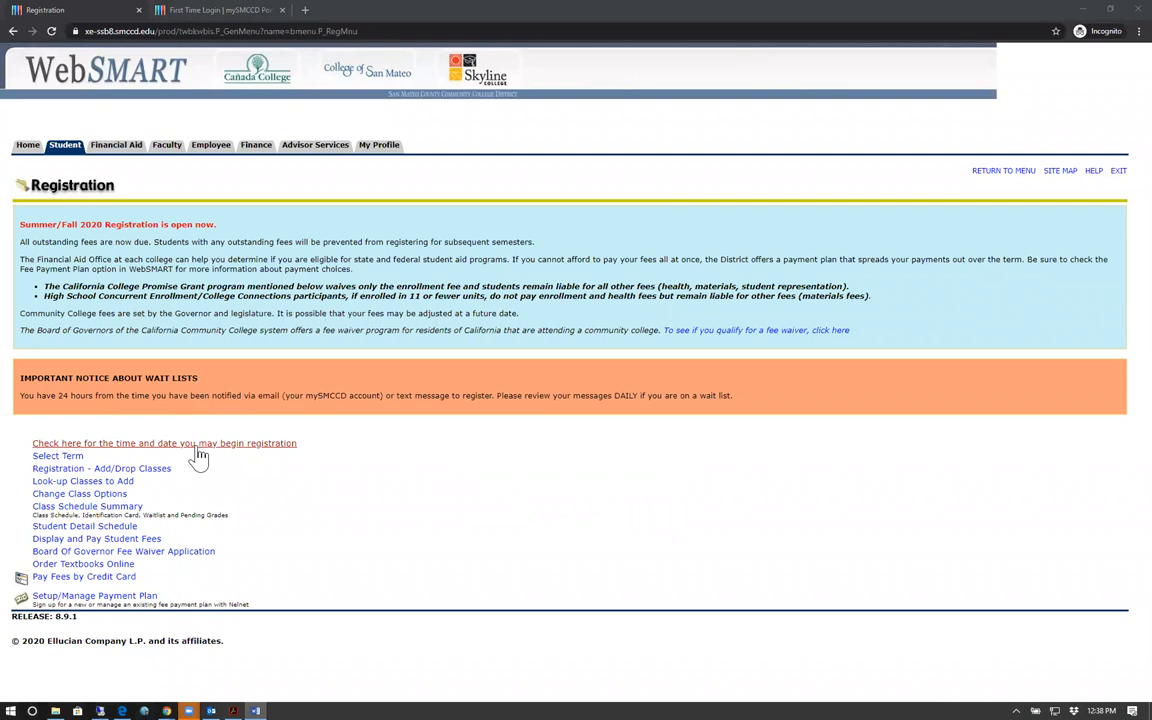
mouse_move(153, 475)
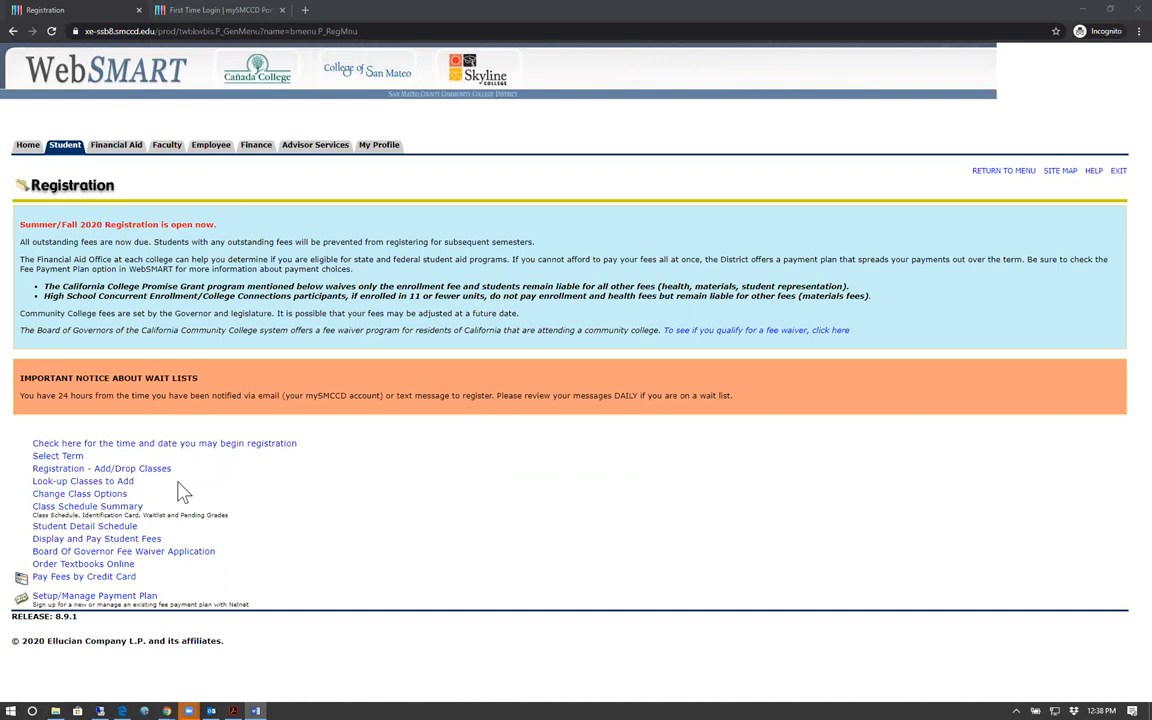
mouse_move(190, 460)
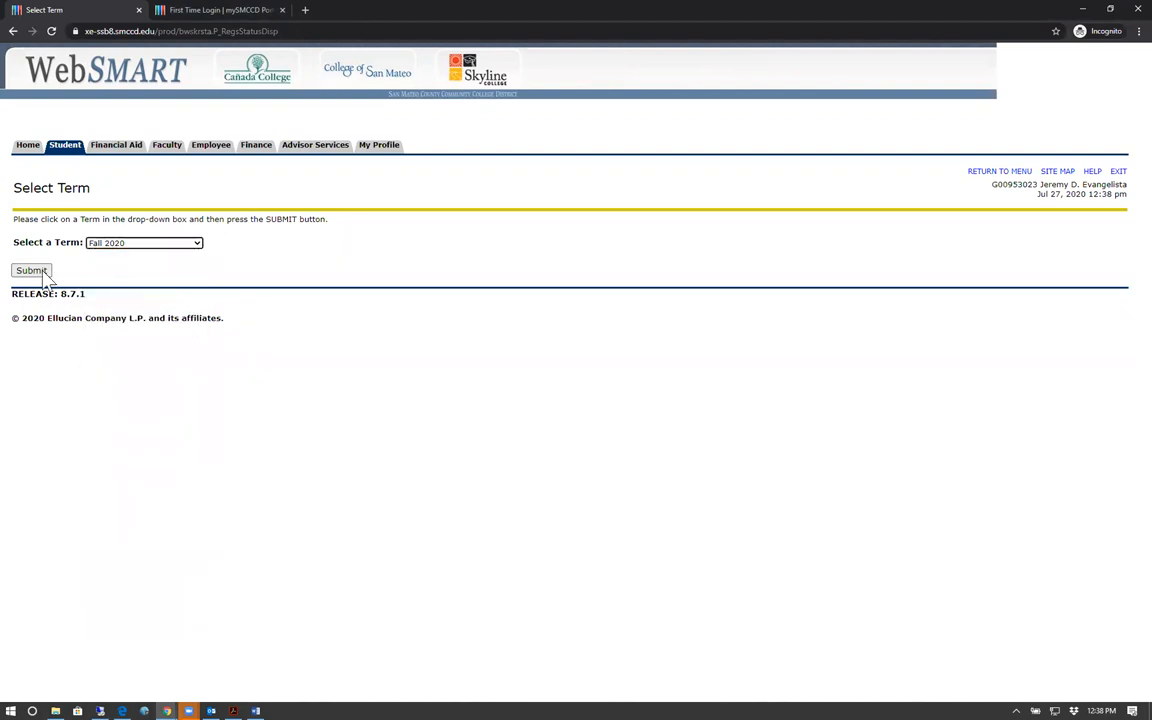
Step: Check the Fall 2020 appointment and highlight the Thursday, May 14, 2020, 7:00 AM date
left_click(31, 270)
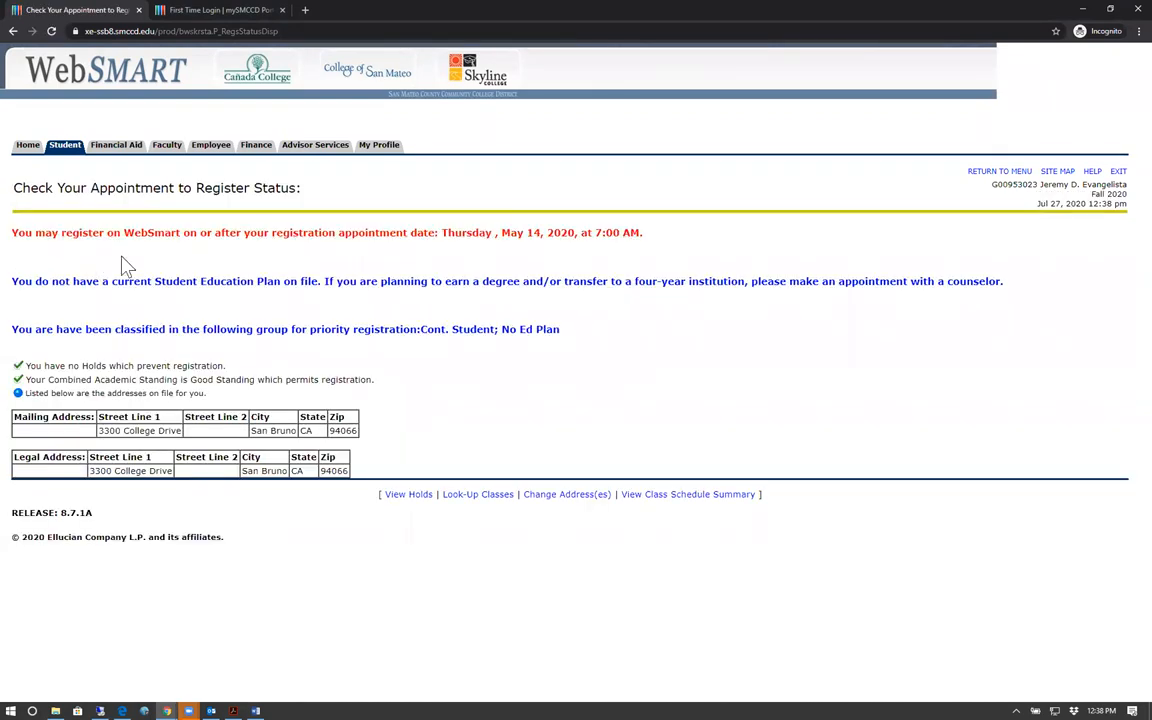
double_click(300, 232)
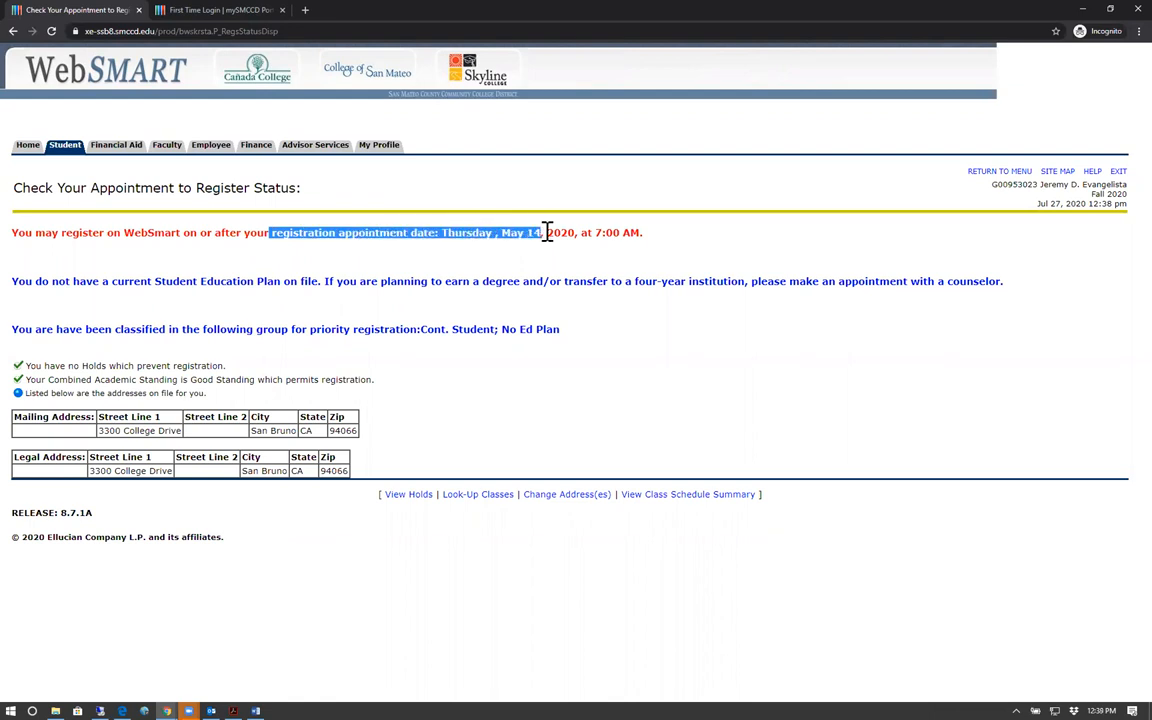
left_click_drag(545, 232, 640, 232)
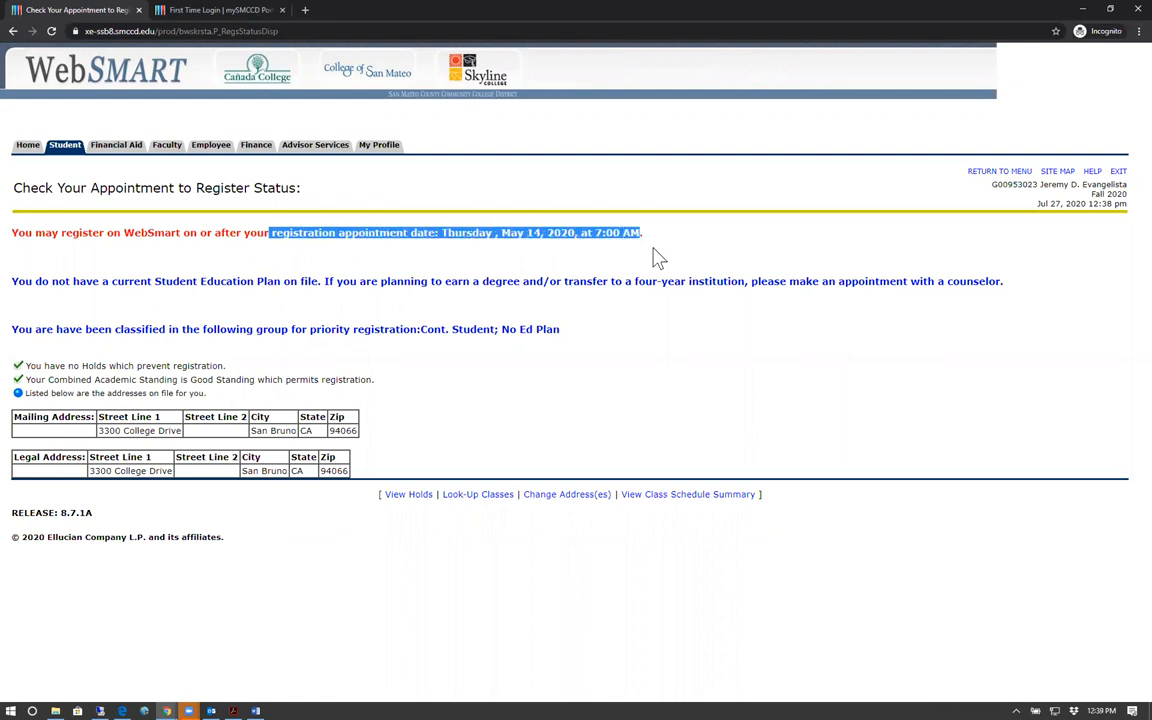
left_click(655, 250)
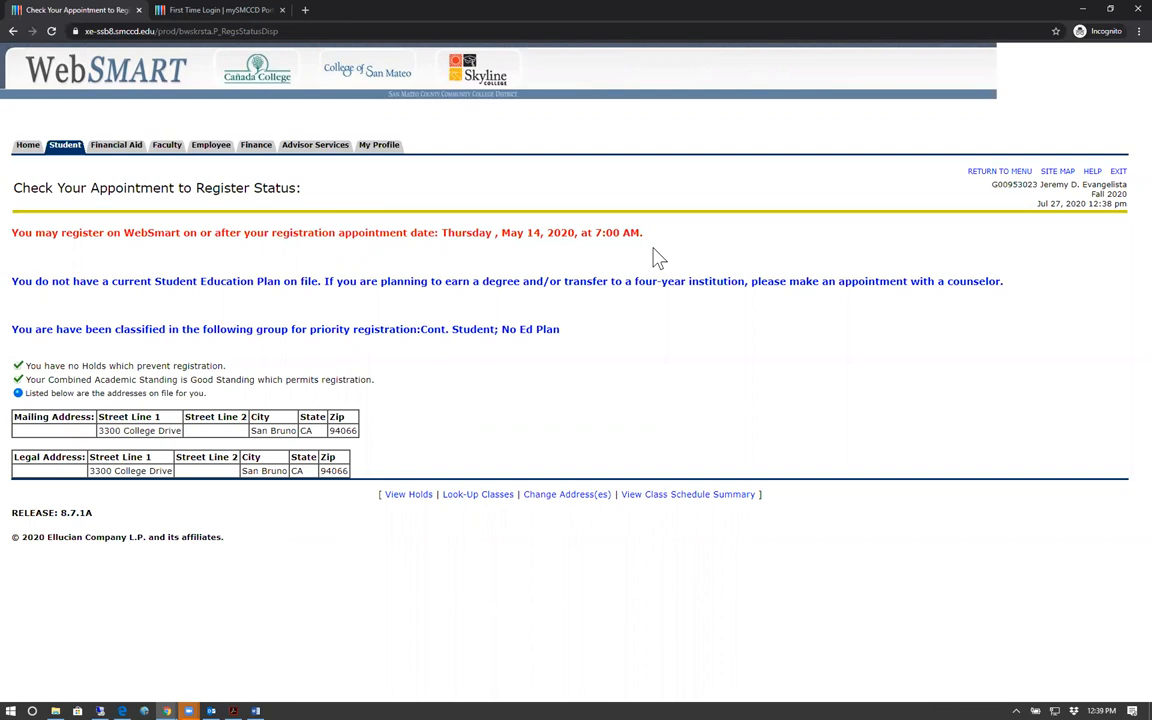
mouse_move(365, 265)
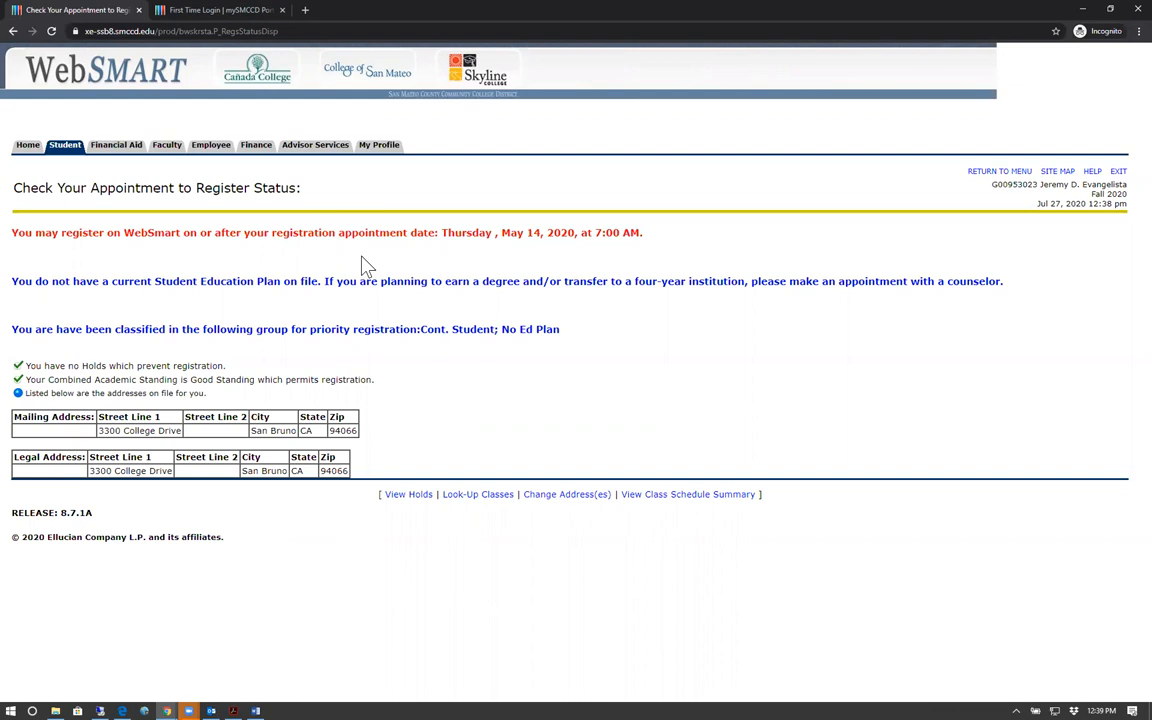
mouse_move(322, 349)
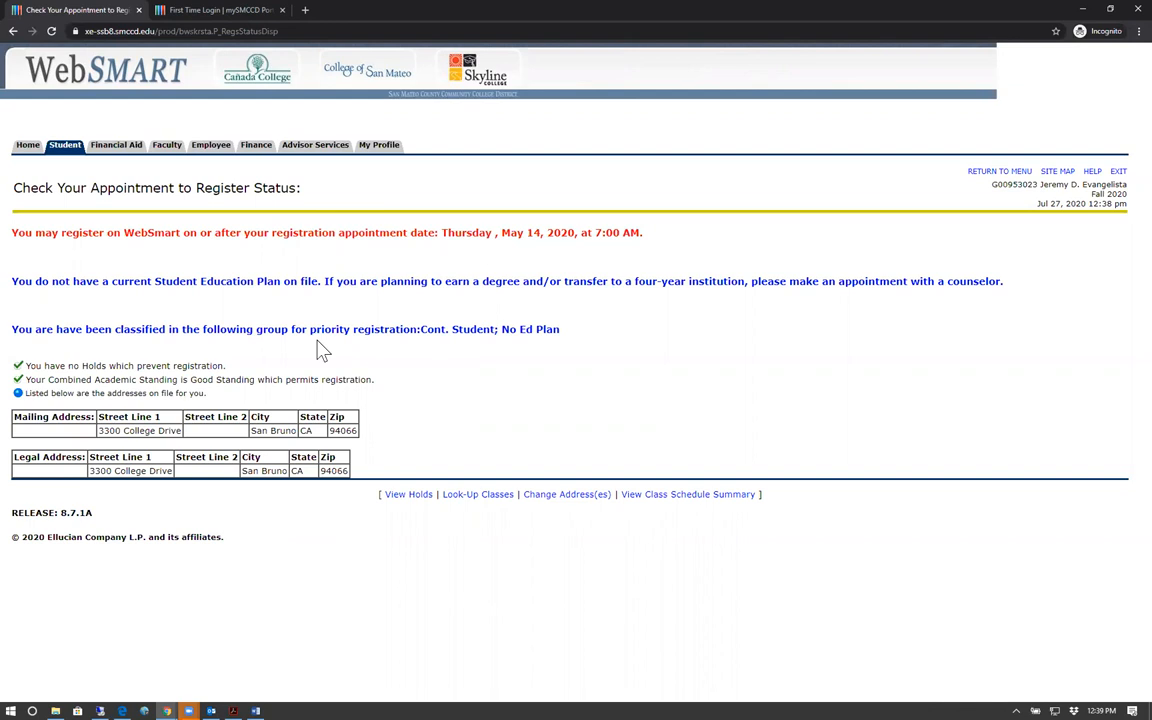
mouse_move(237, 385)
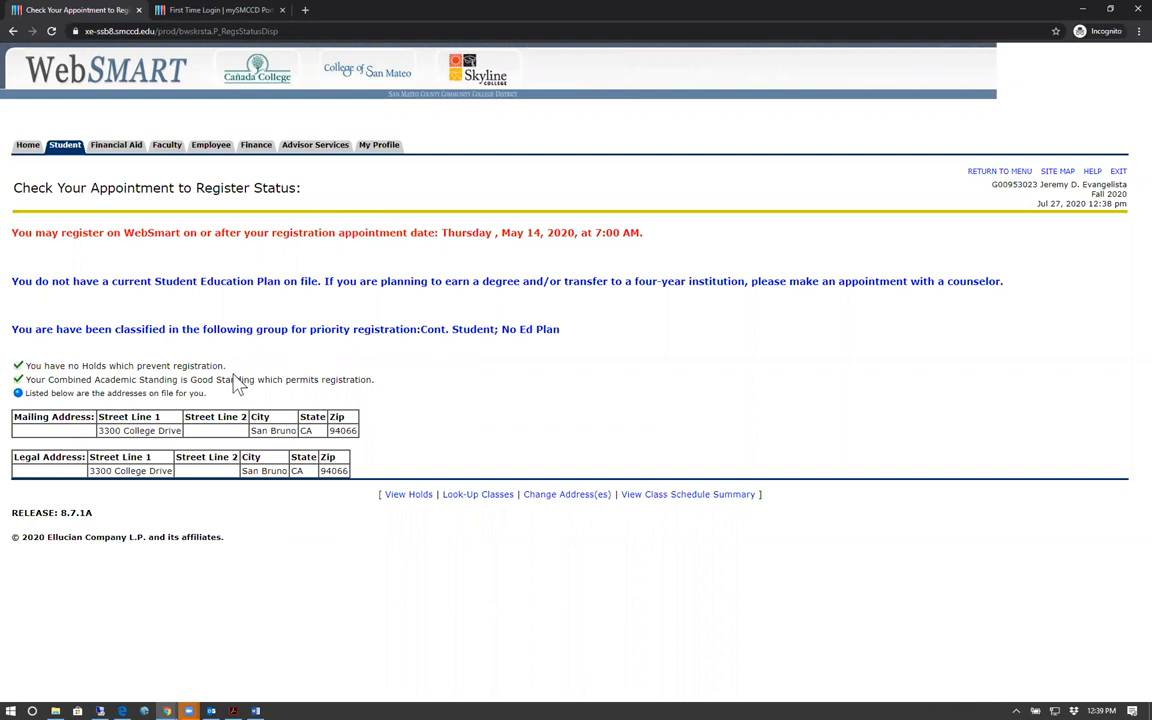
mouse_move(413, 398)
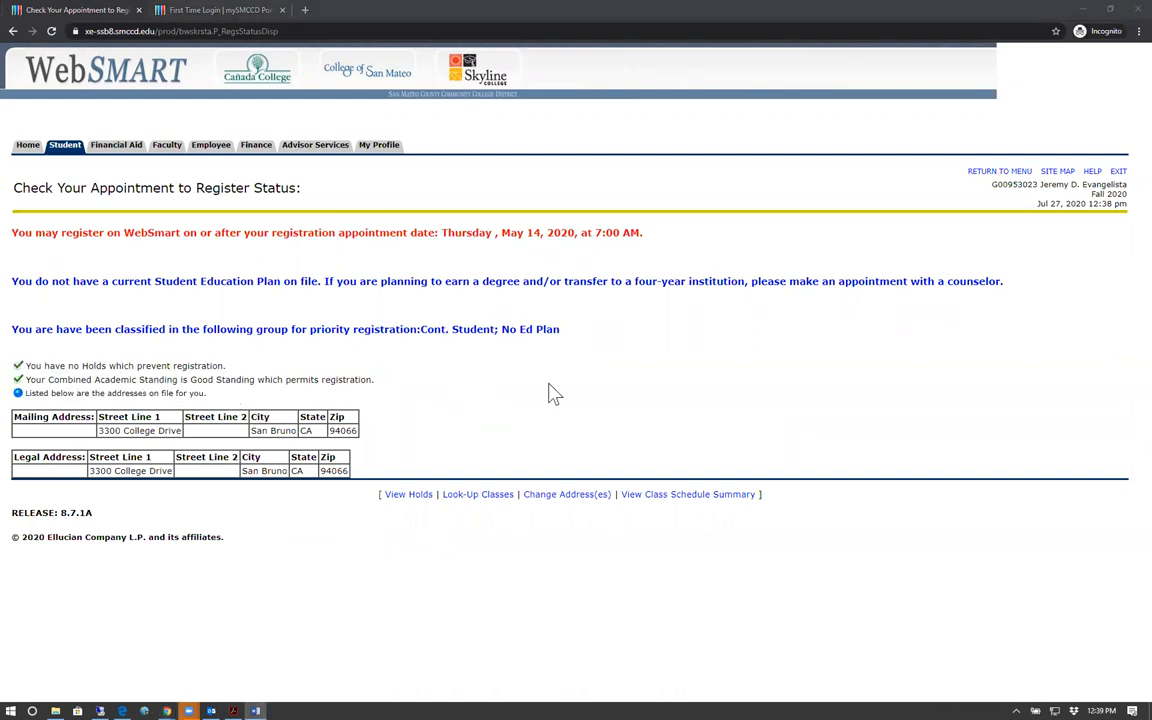
mouse_move(37, 173)
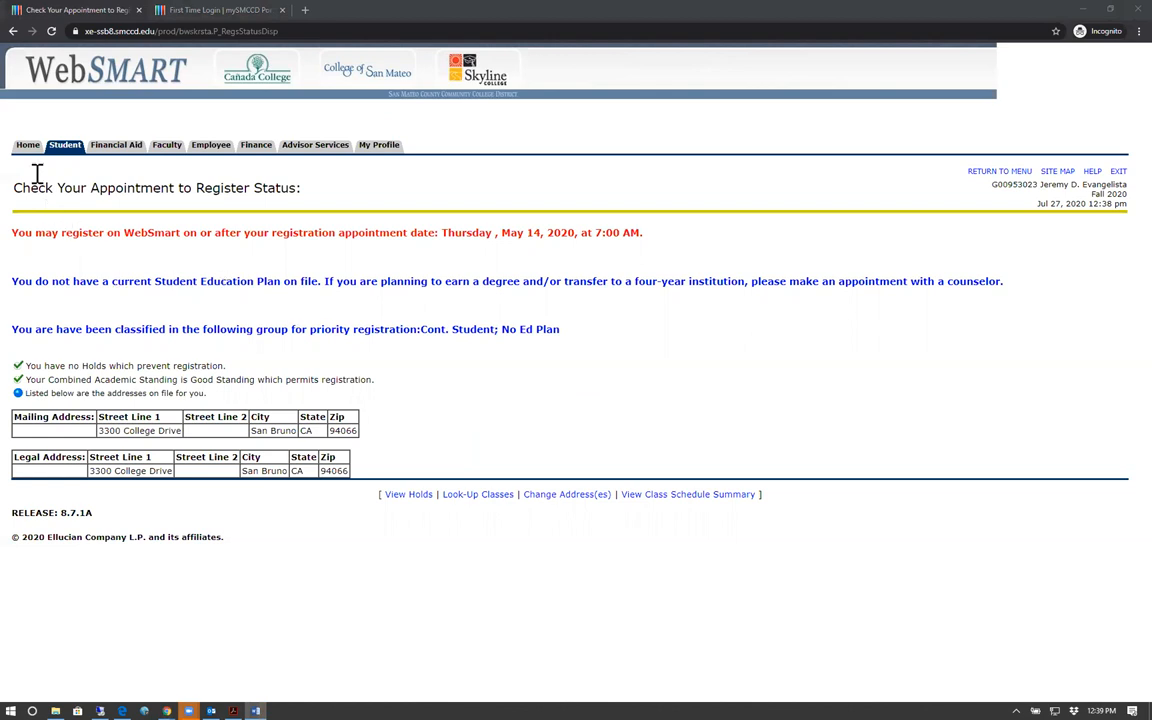
mouse_move(65, 145)
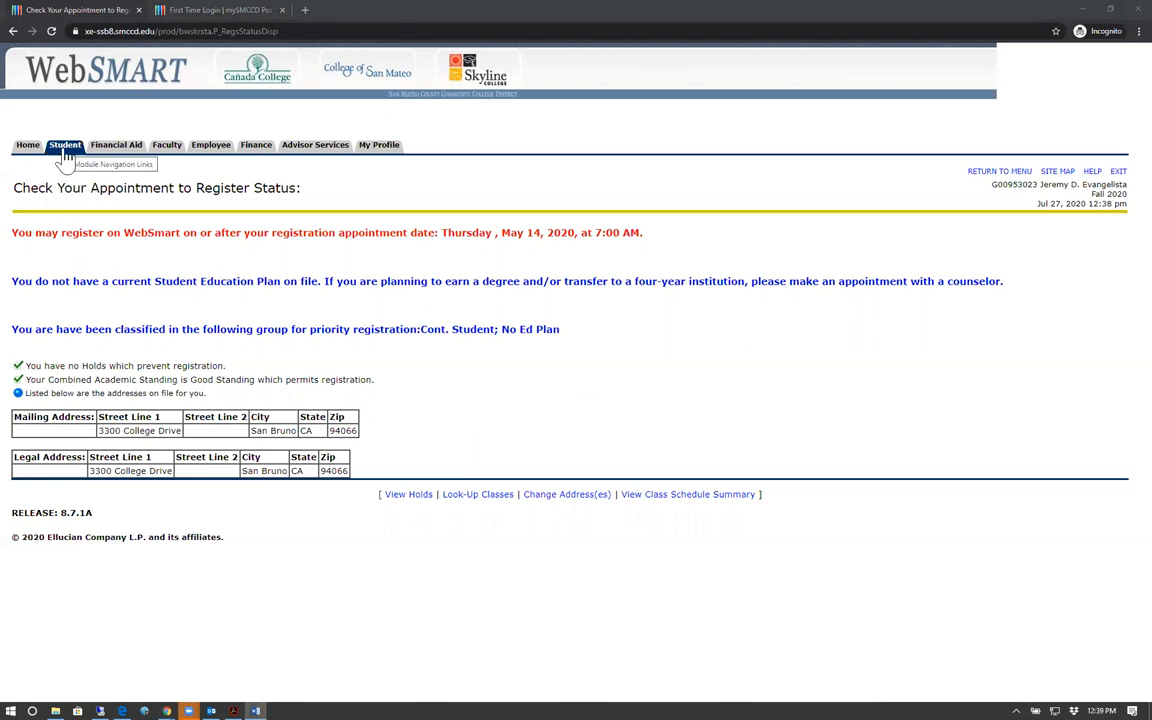
Step: Return to the Student Registration menu
left_click(64, 144)
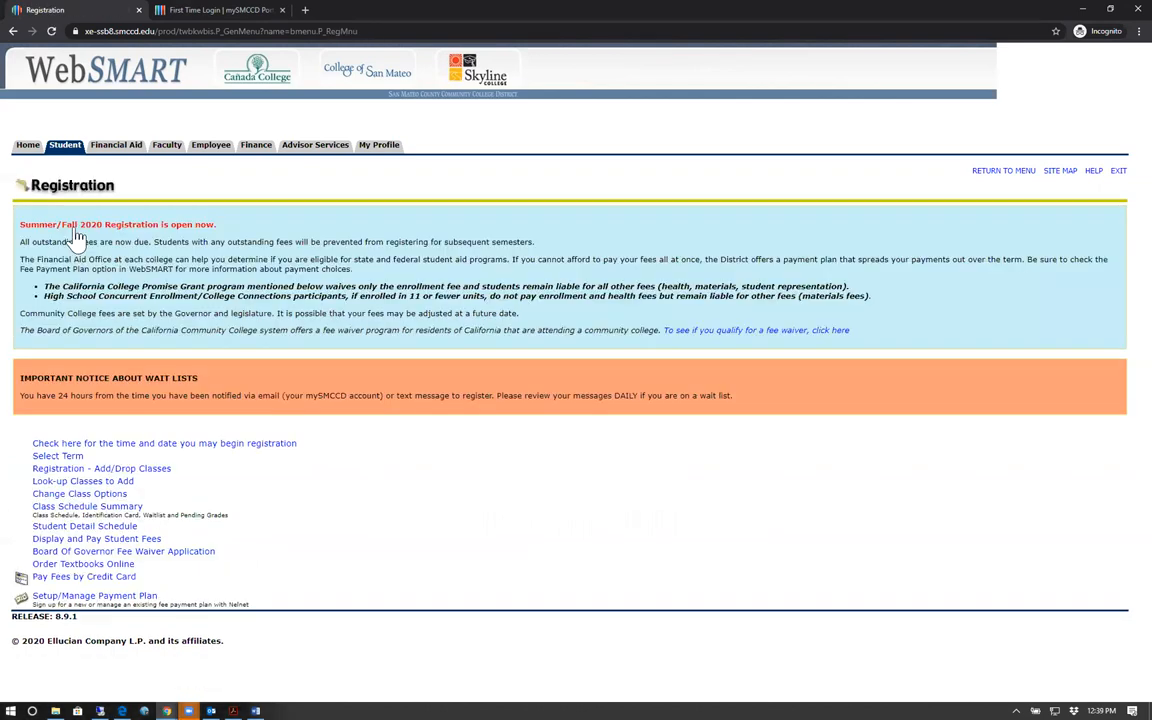
mouse_move(164, 443)
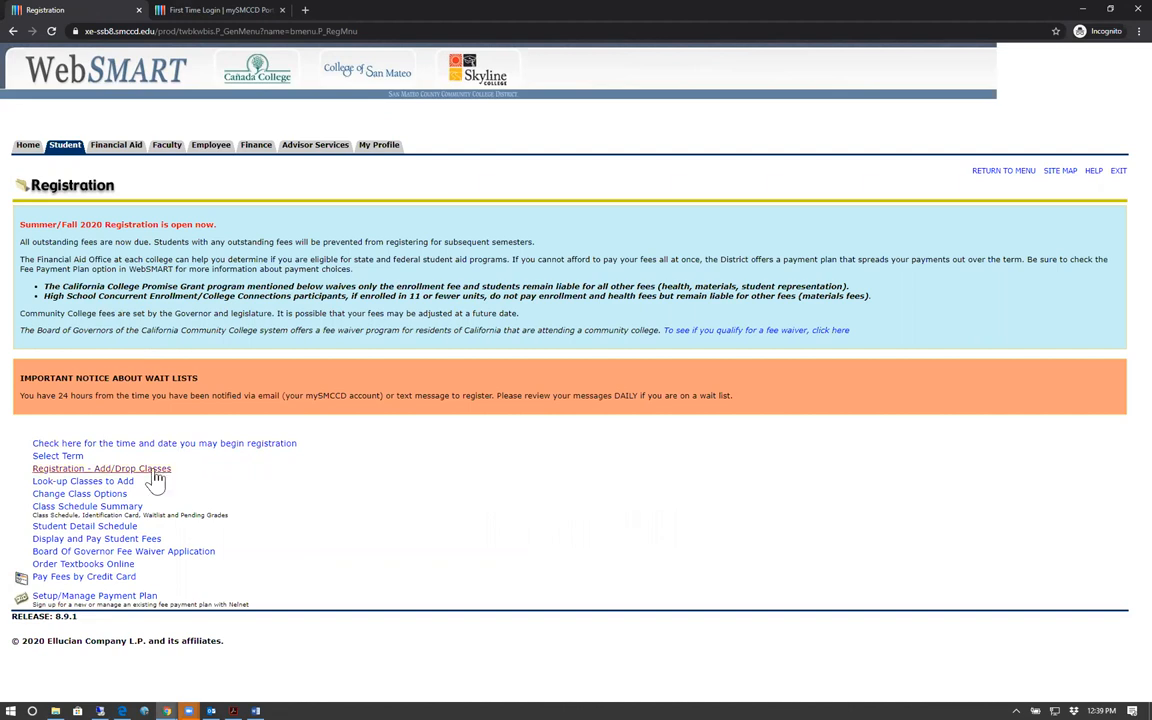
mouse_move(143, 475)
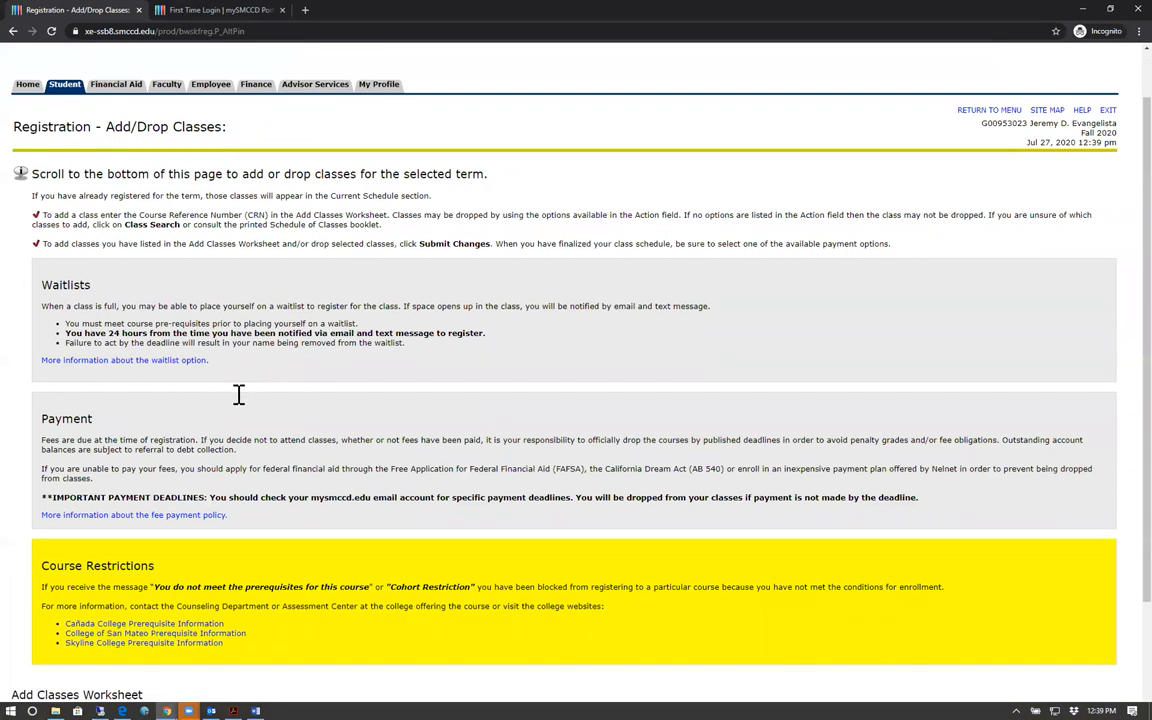
Step: Enter CRNs 80 and 9546 into the Add Classes Worksheet slots
scroll("down", 3)
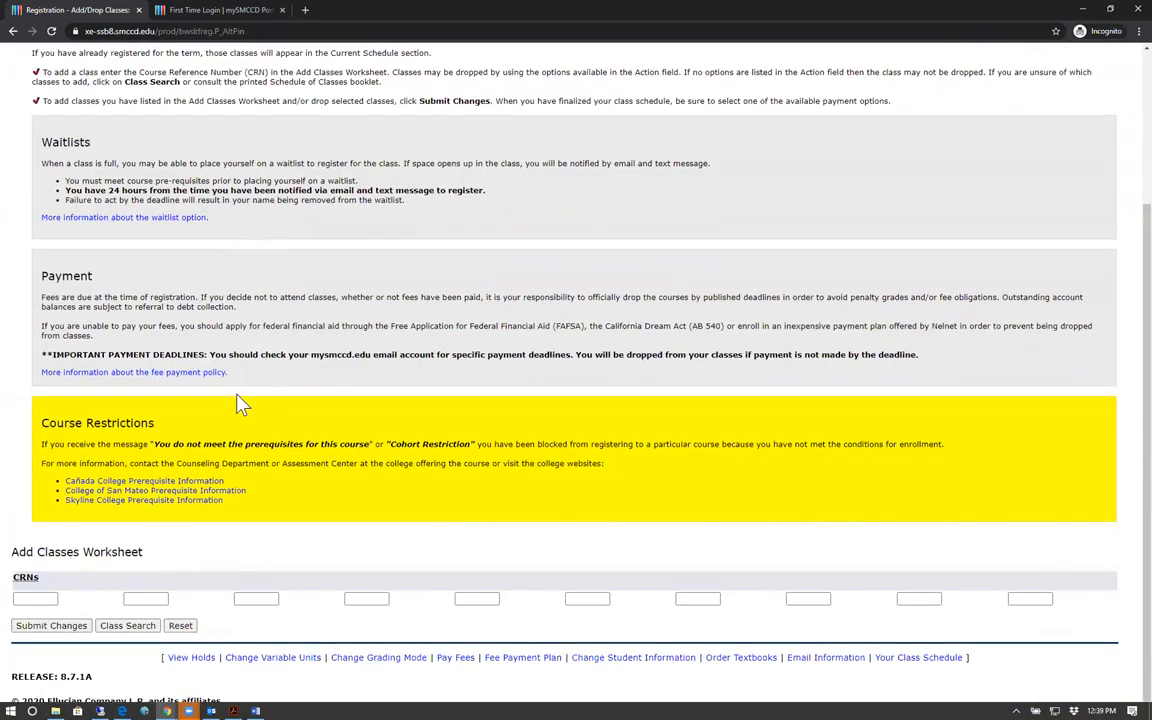
mouse_move(408, 411)
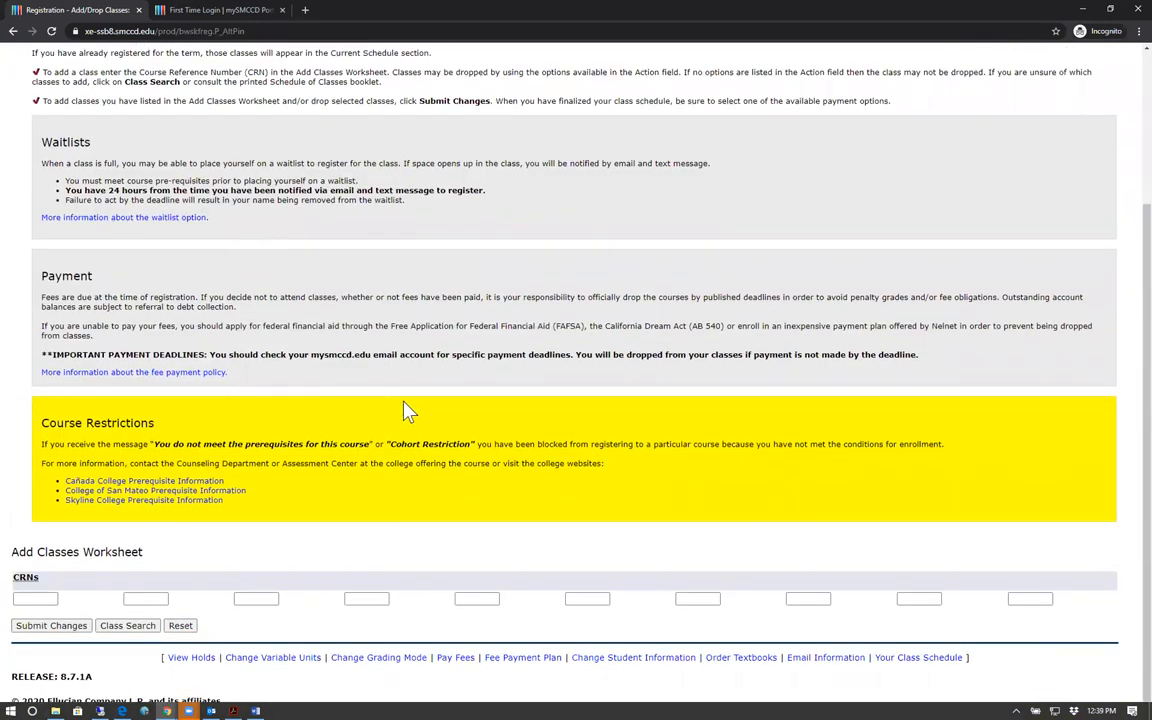
mouse_move(360, 432)
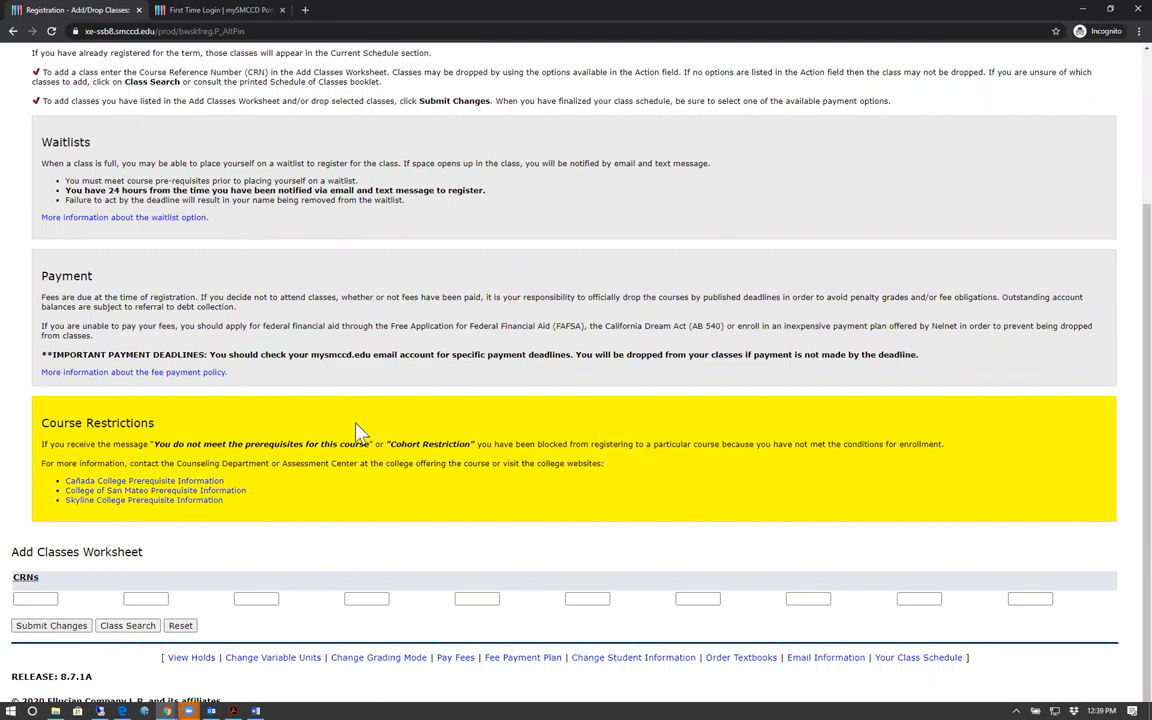
mouse_move(393, 491)
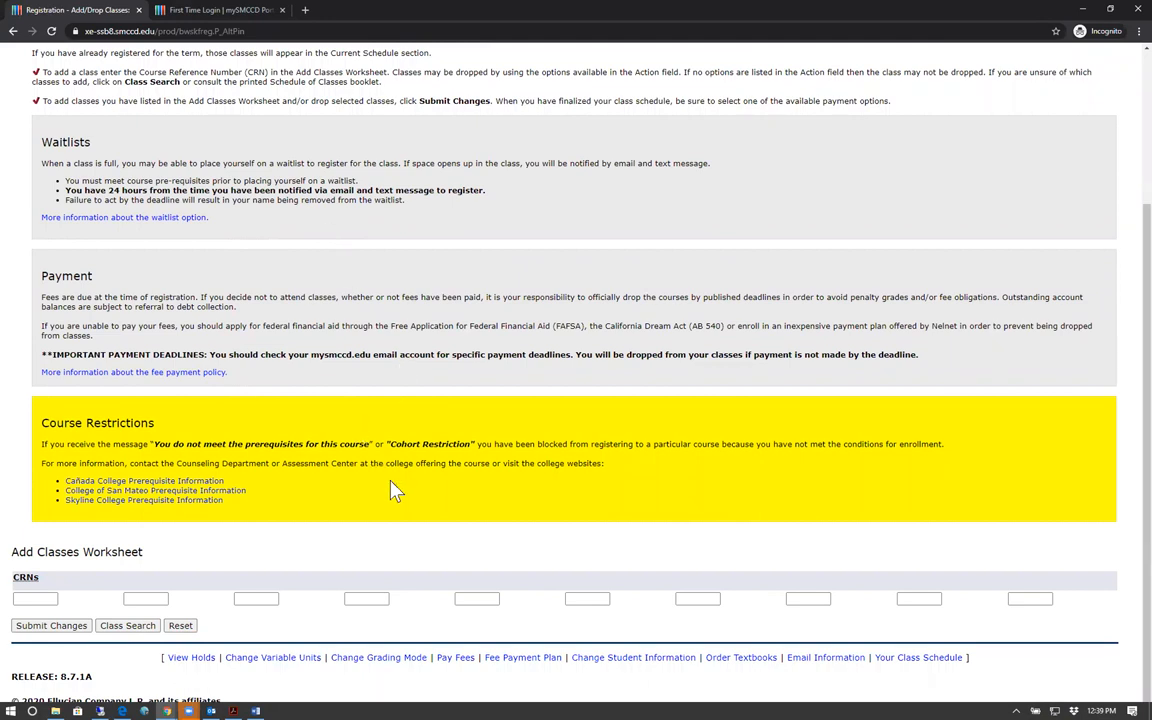
mouse_move(108, 595)
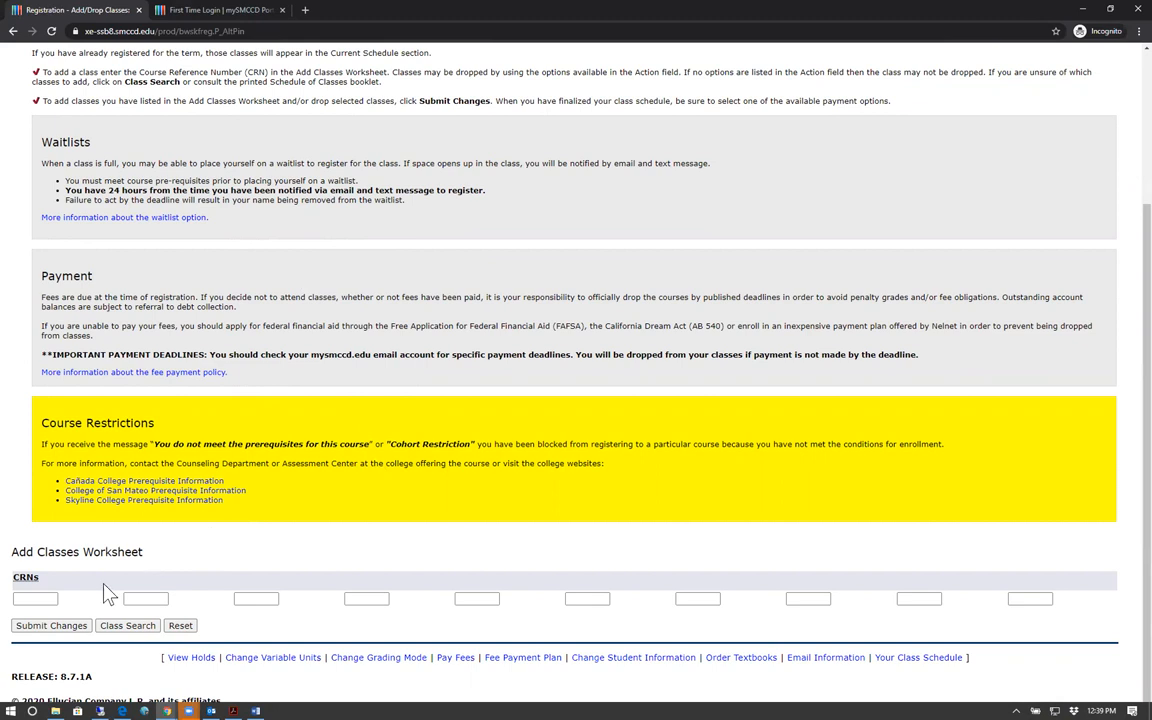
left_click(256, 598)
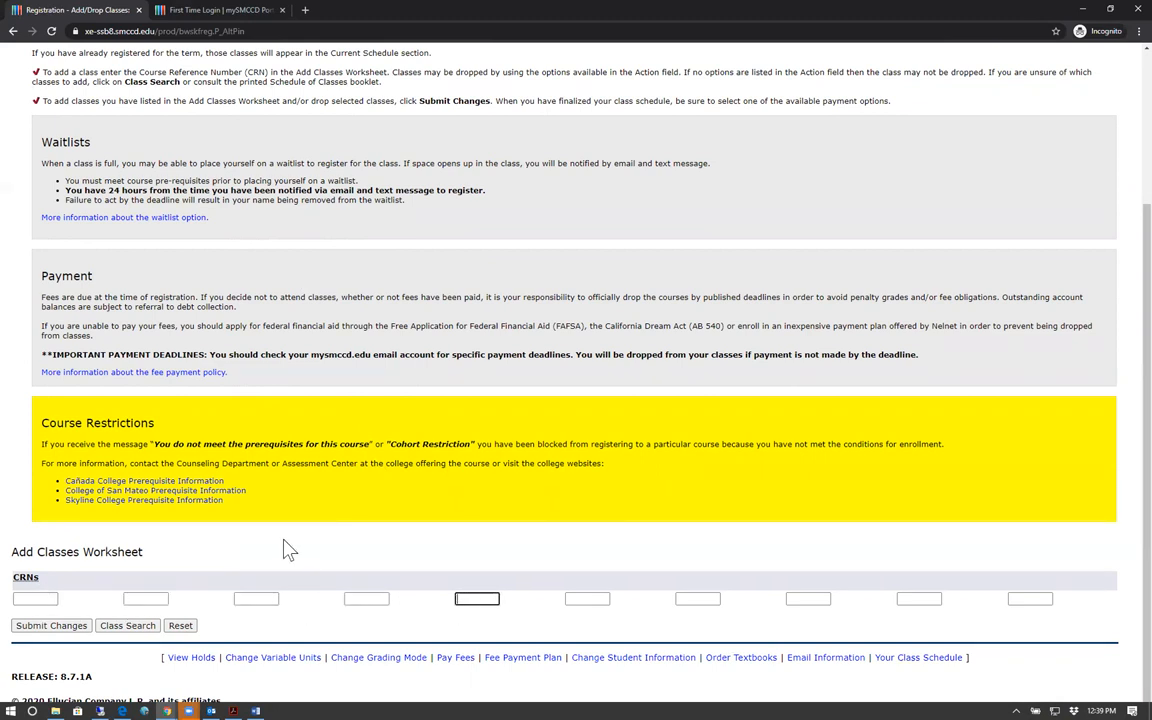
left_click(35, 599)
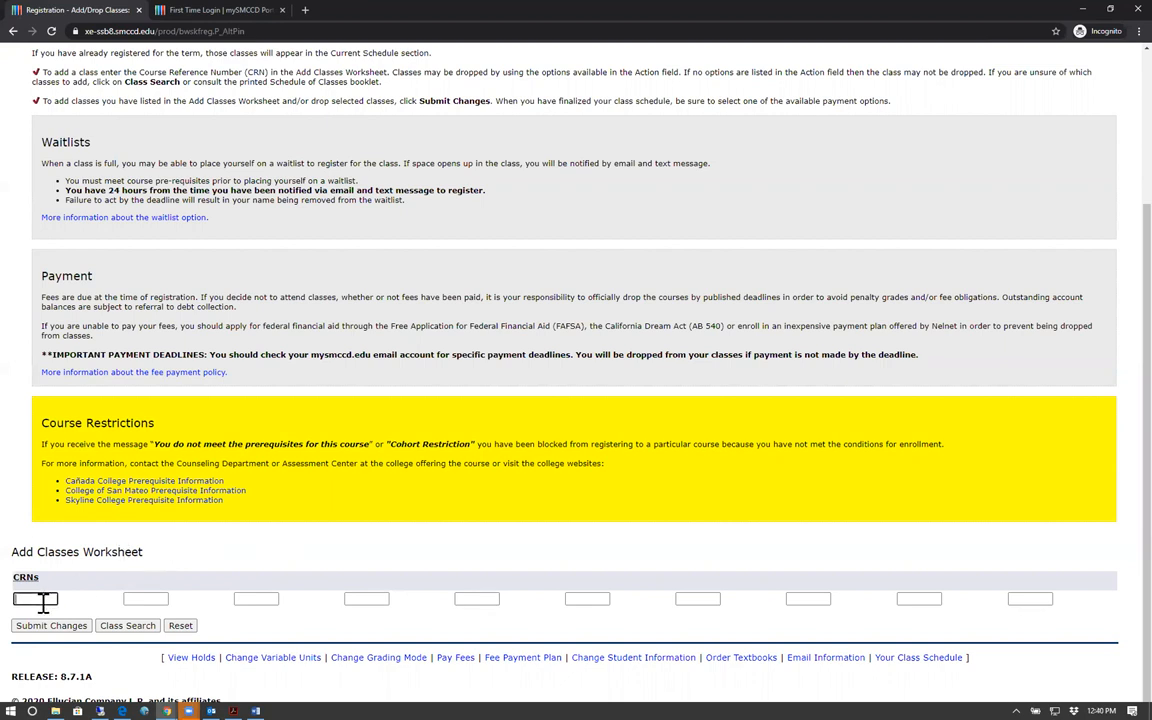
type("80175")
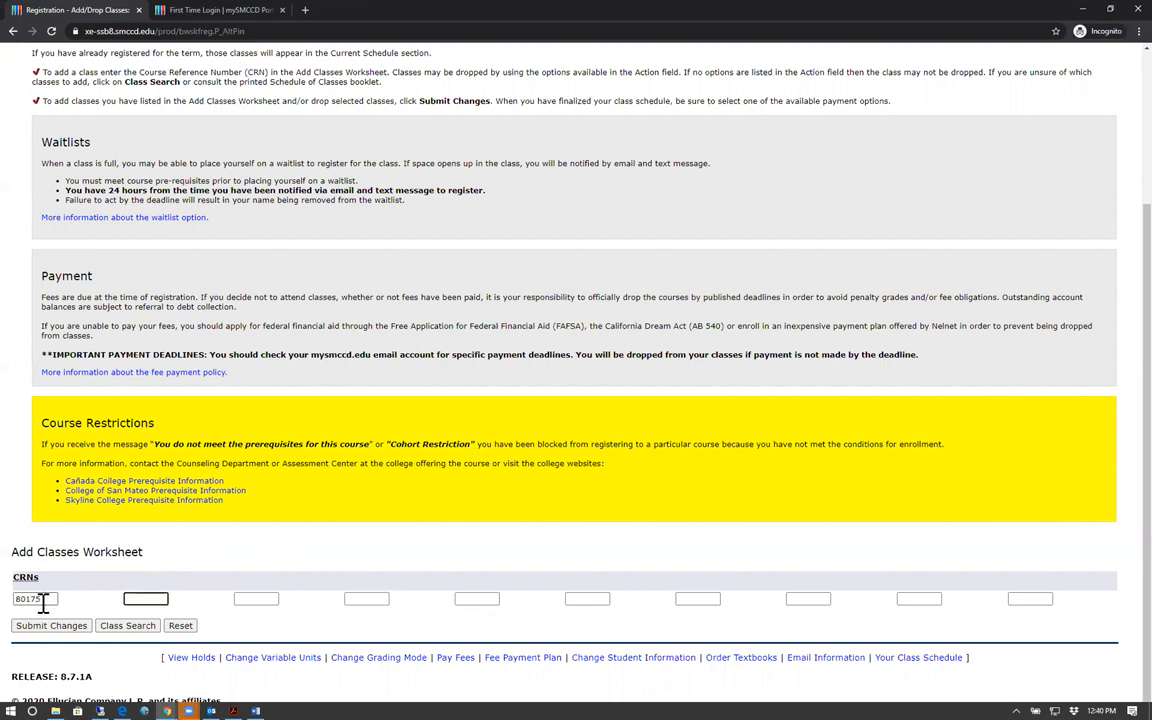
type("9546")
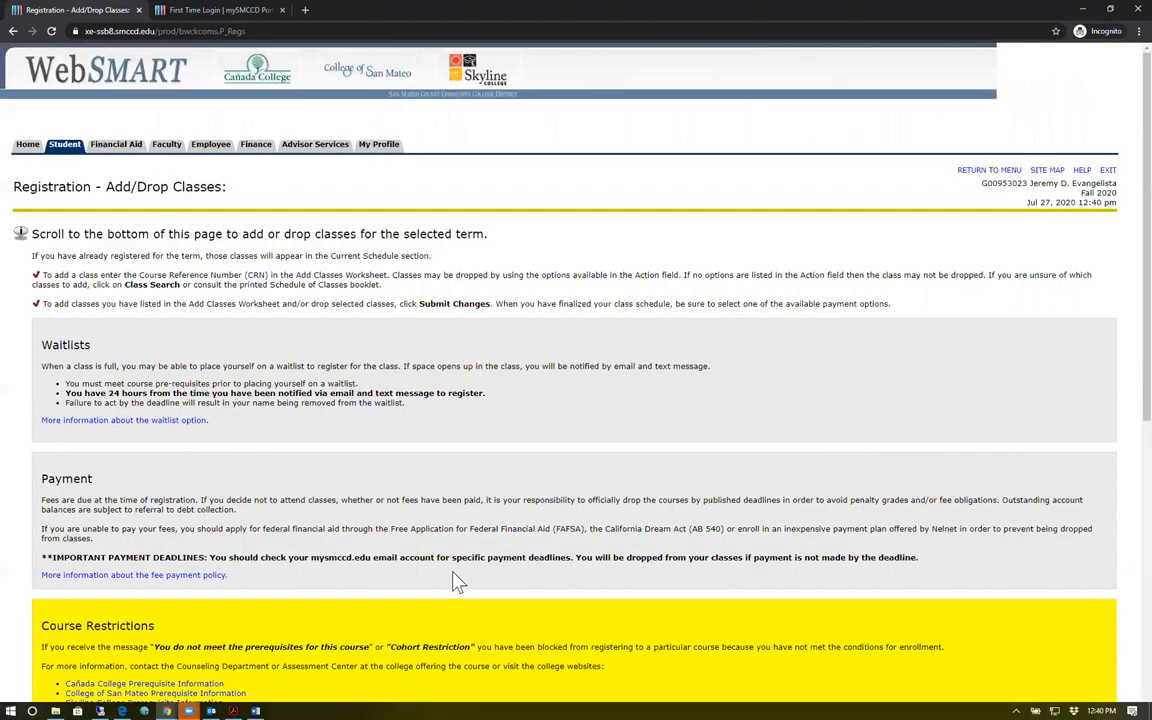
mouse_move(253, 375)
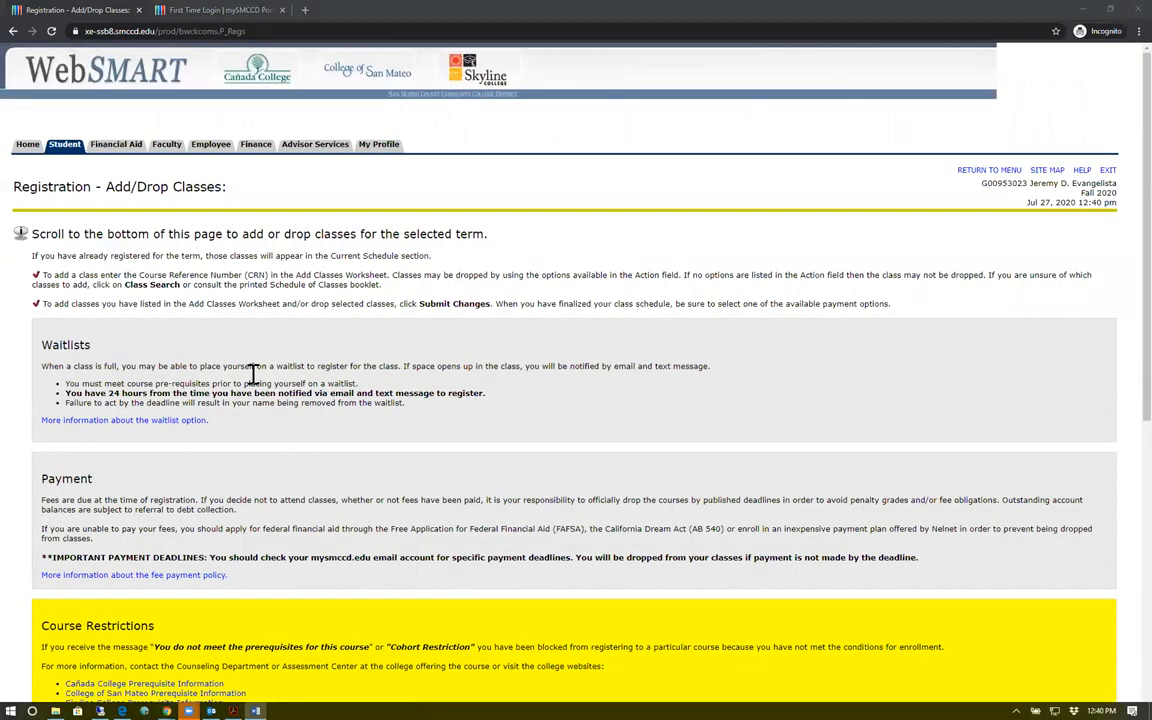
Step: Scroll down to review Current Schedule and the CRN 95466 add error
scroll("down", 3)
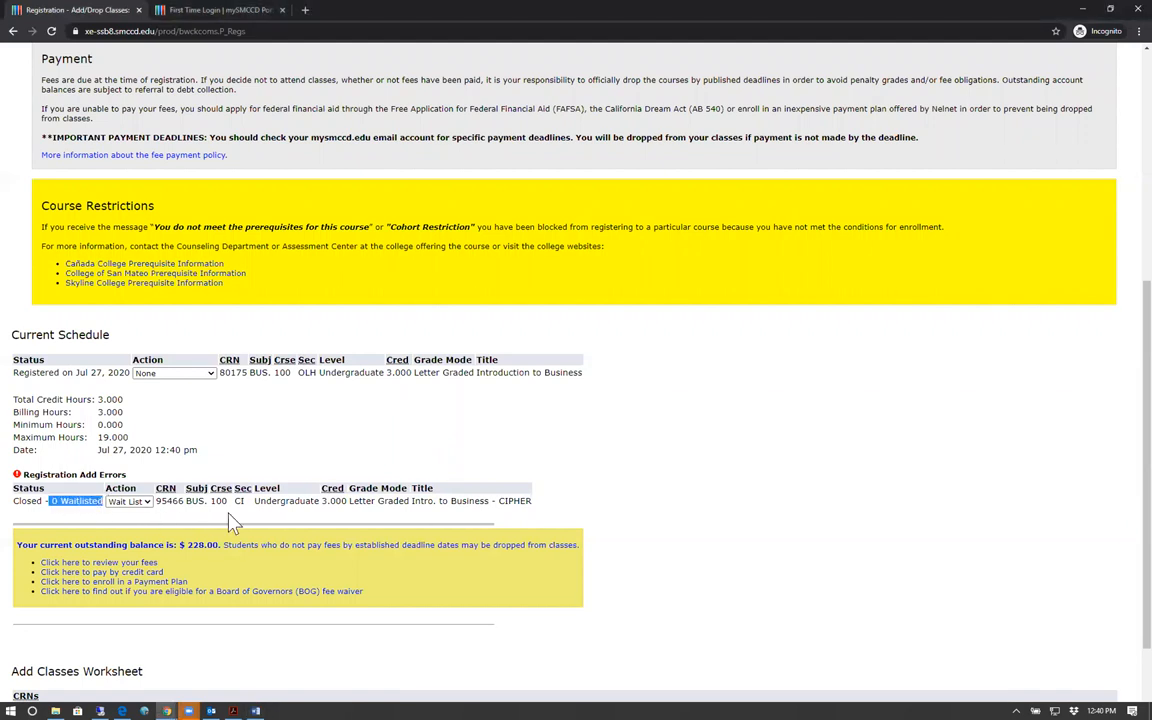
scroll("down", 3)
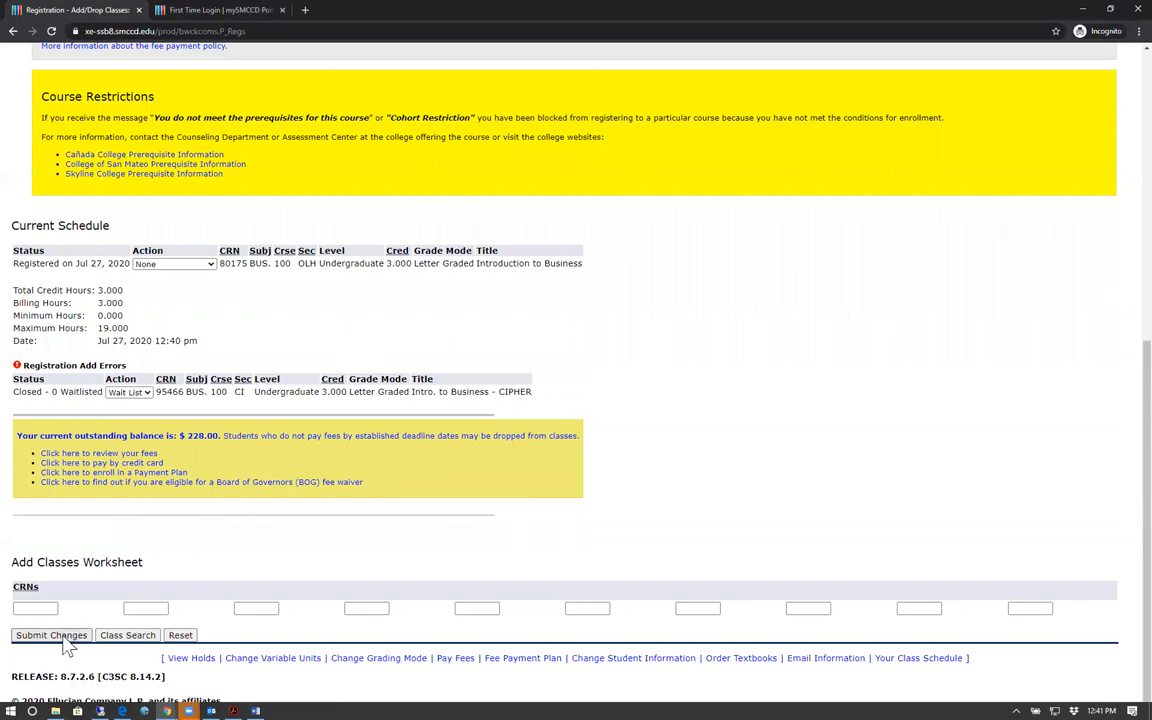
Step: Resubmit changes and check CRN 95466 now shows Repeat Count Exceeded with 0.000 credits
left_click(51, 635)
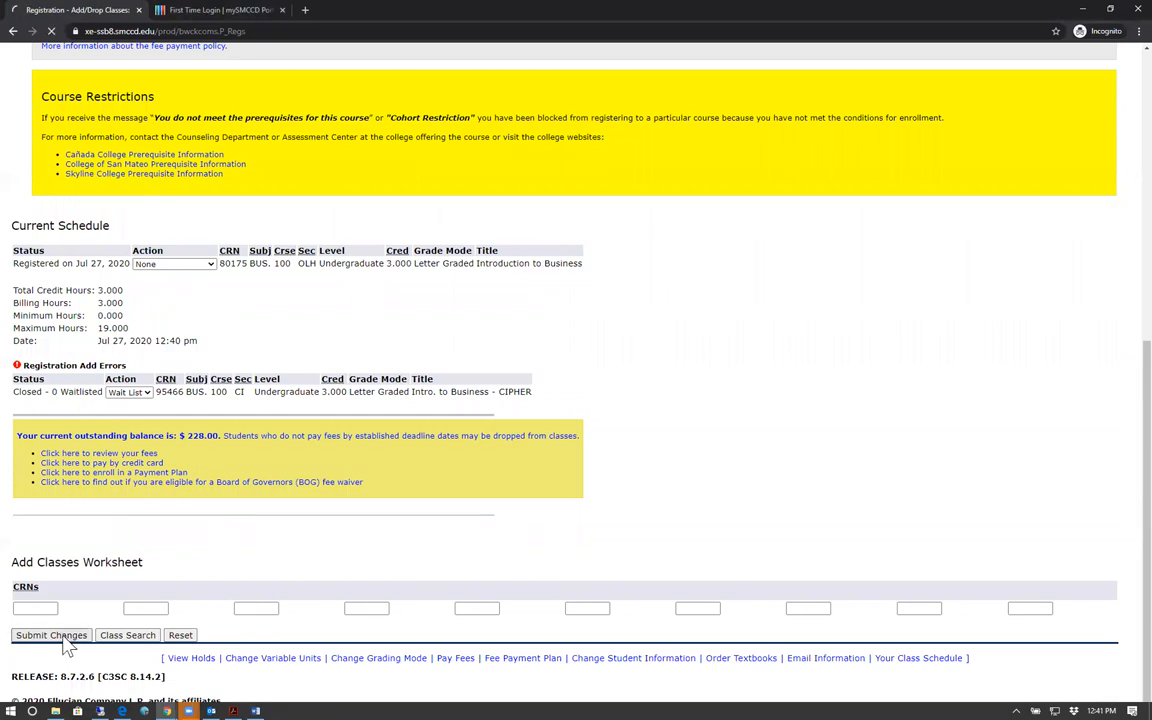
left_click(50, 635)
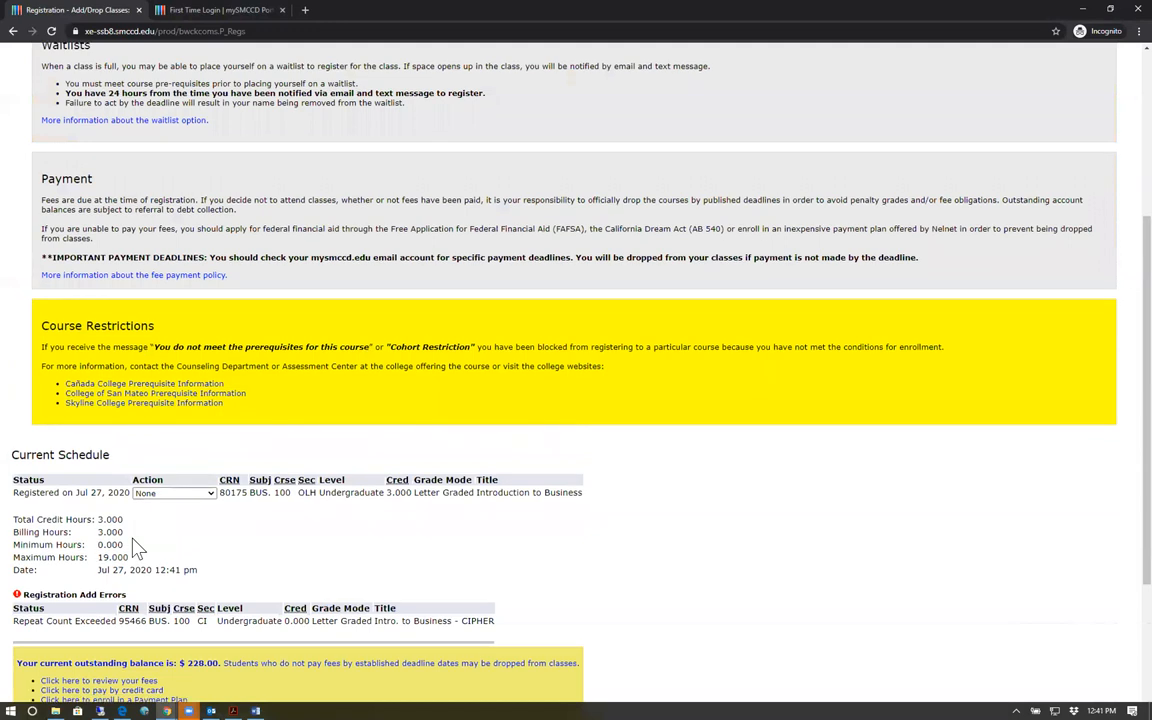
scroll("down", 3)
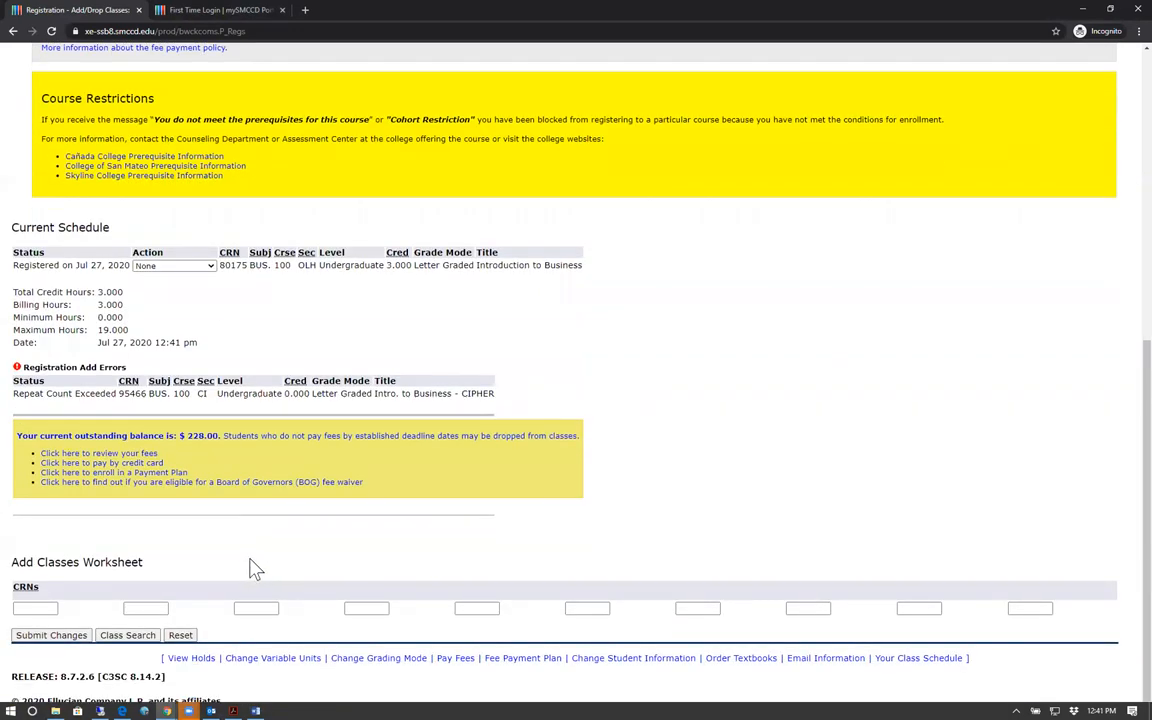
scroll("up", 3)
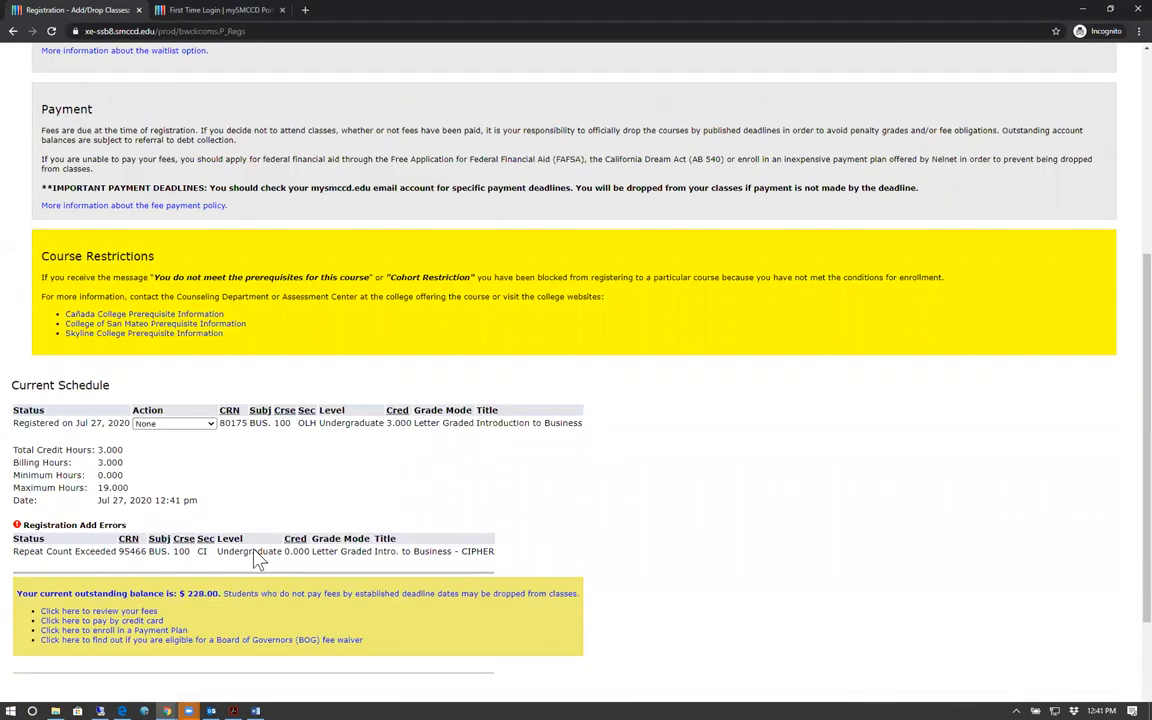
scroll("up", 3)
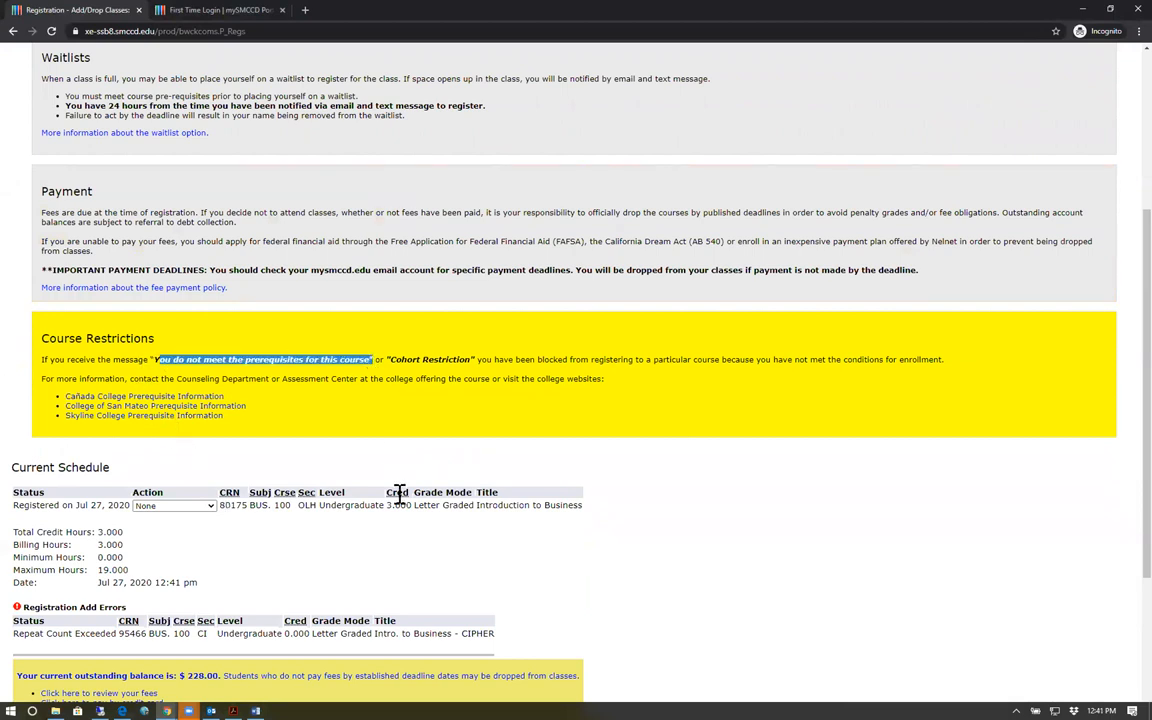
mouse_move(355, 503)
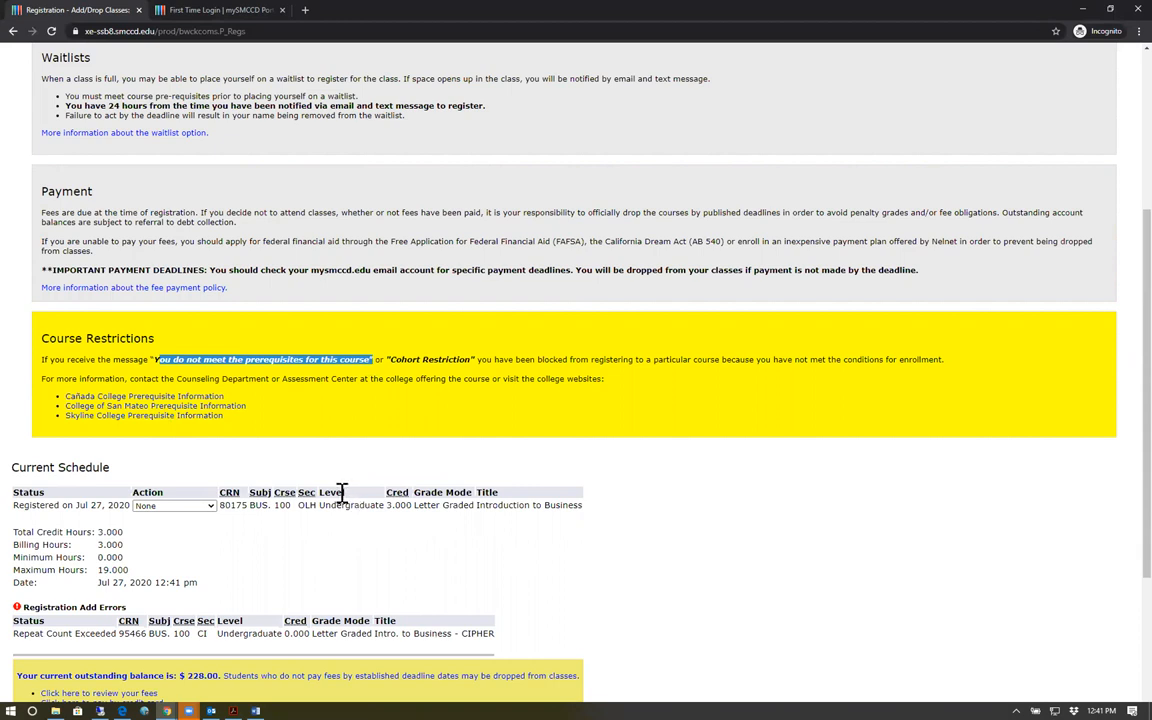
mouse_move(320, 507)
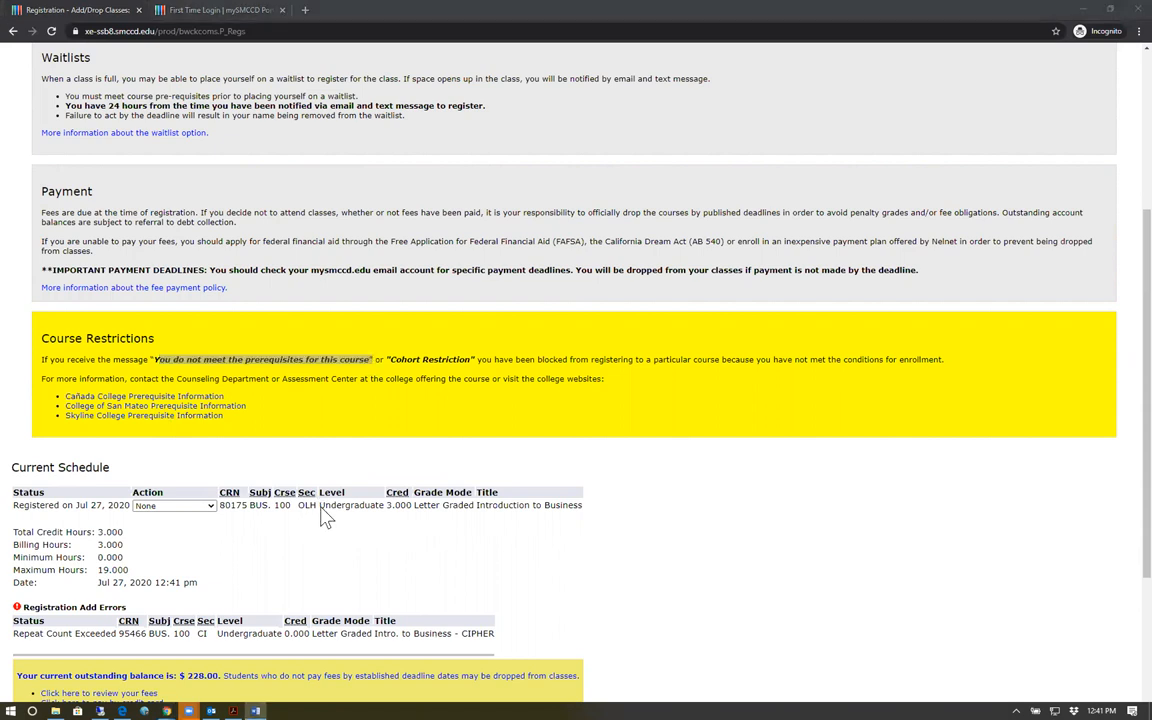
mouse_move(318, 531)
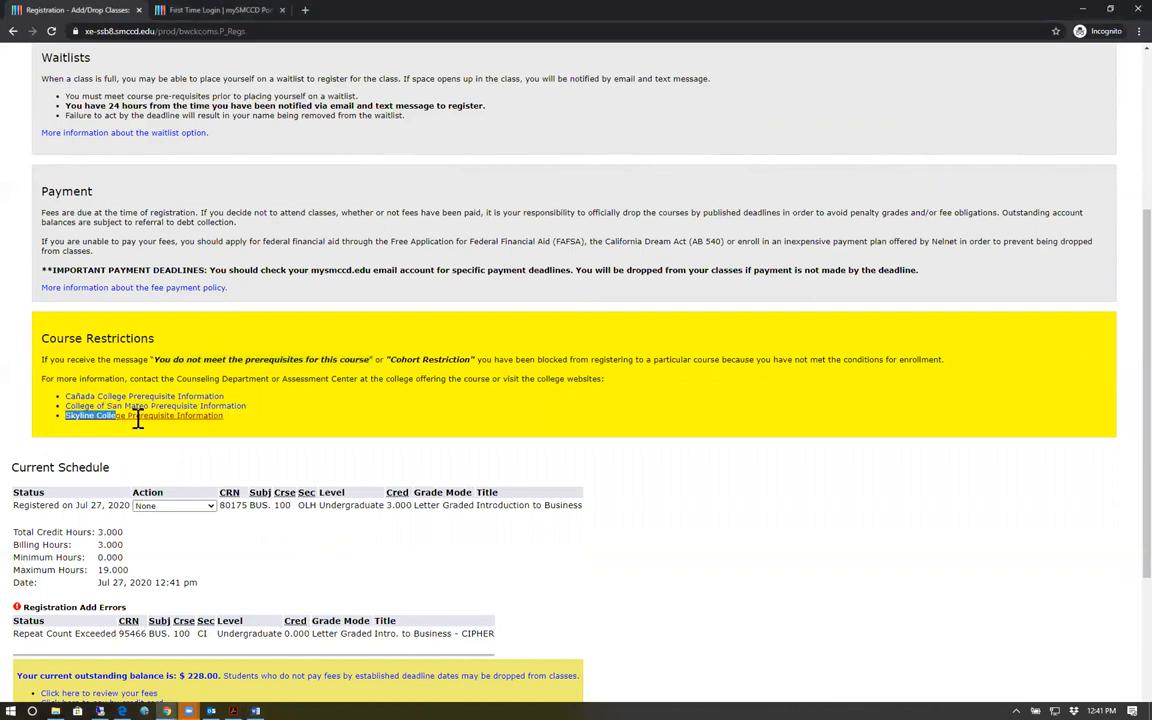
left_click(143, 415)
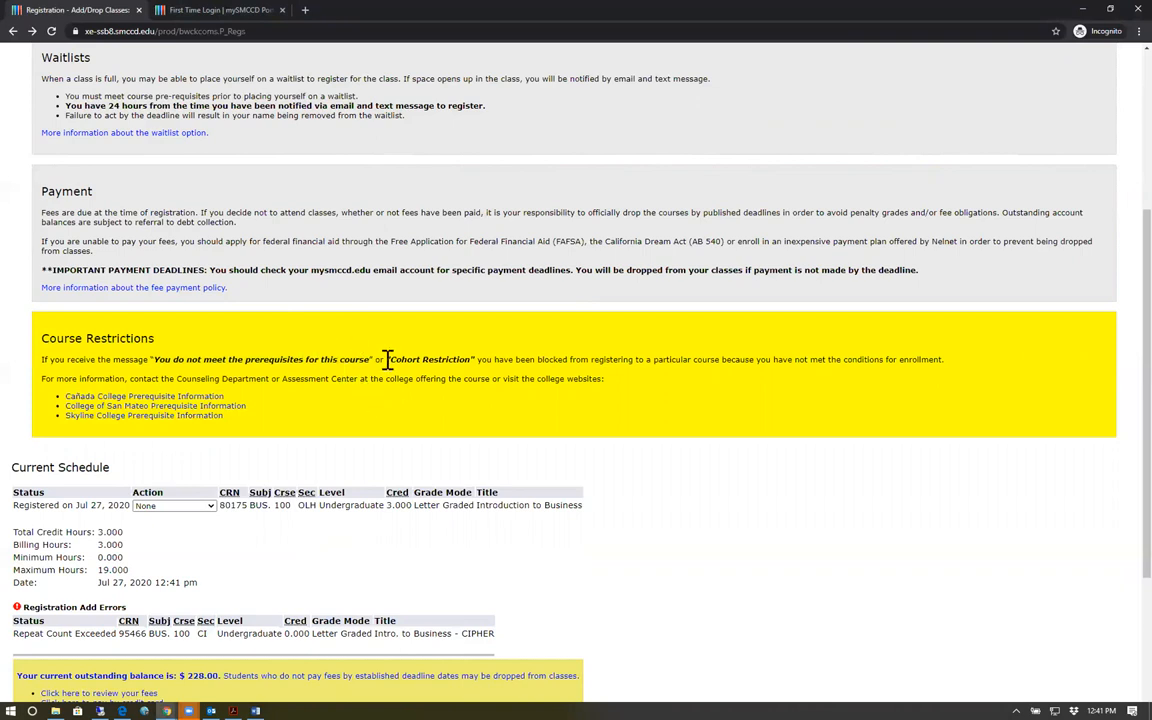
double_click(430, 359)
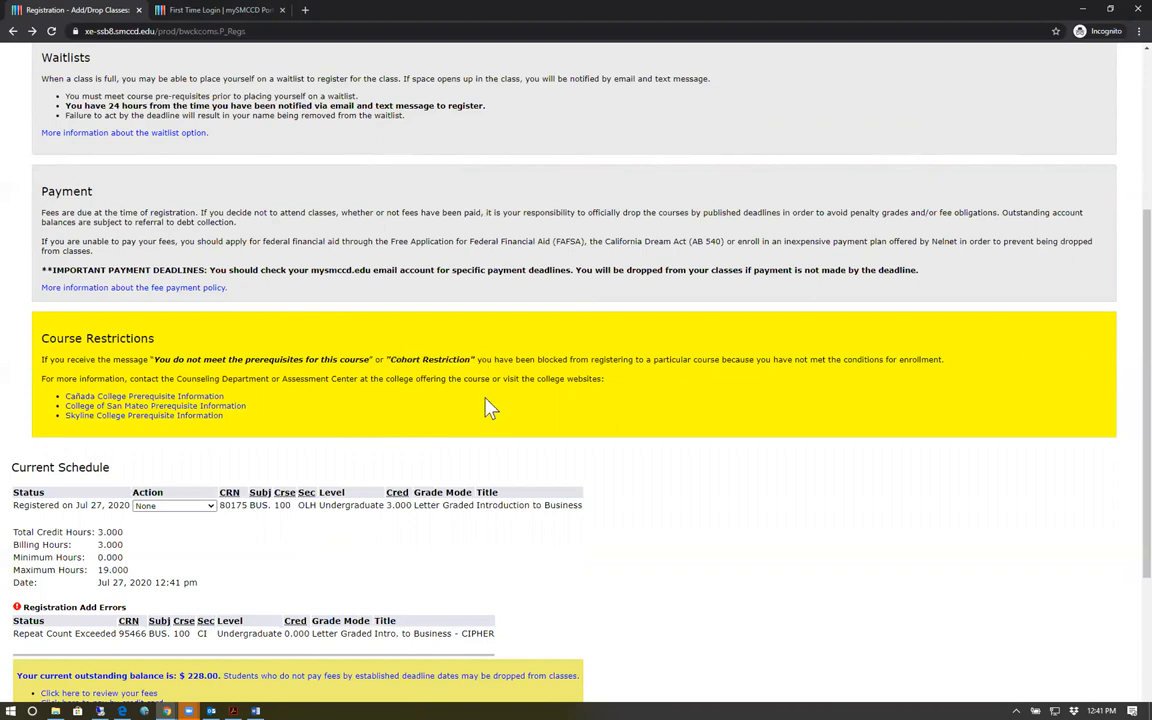
mouse_move(305, 410)
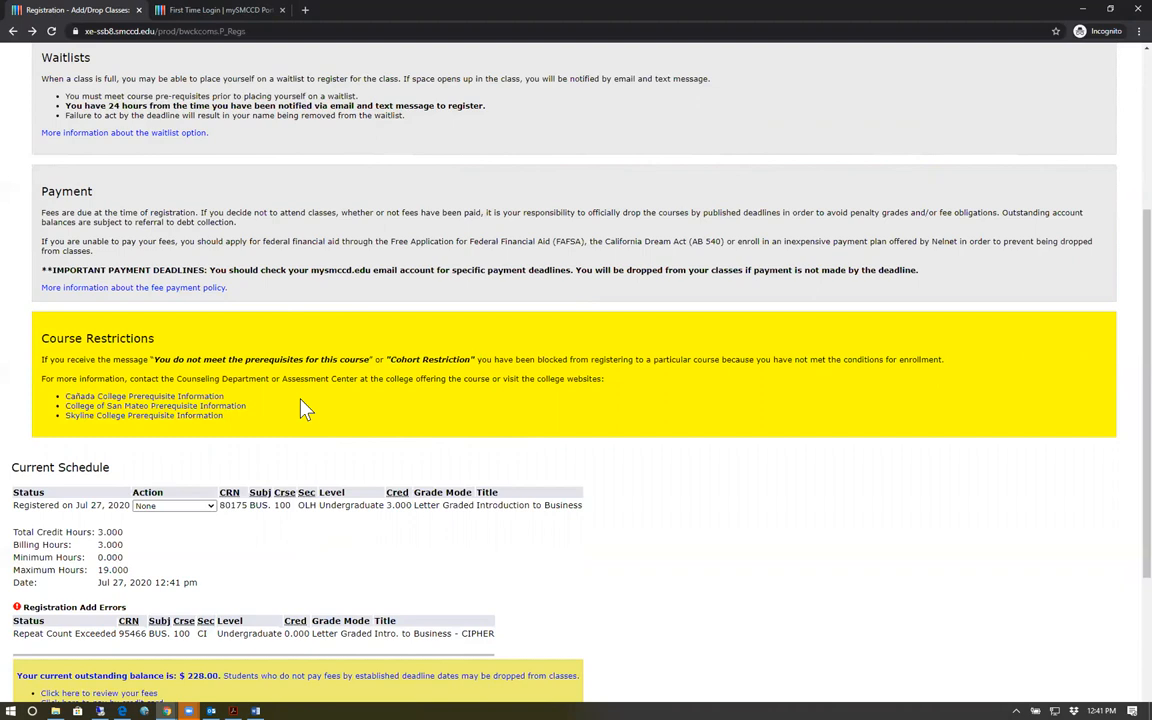
scroll("down", 3)
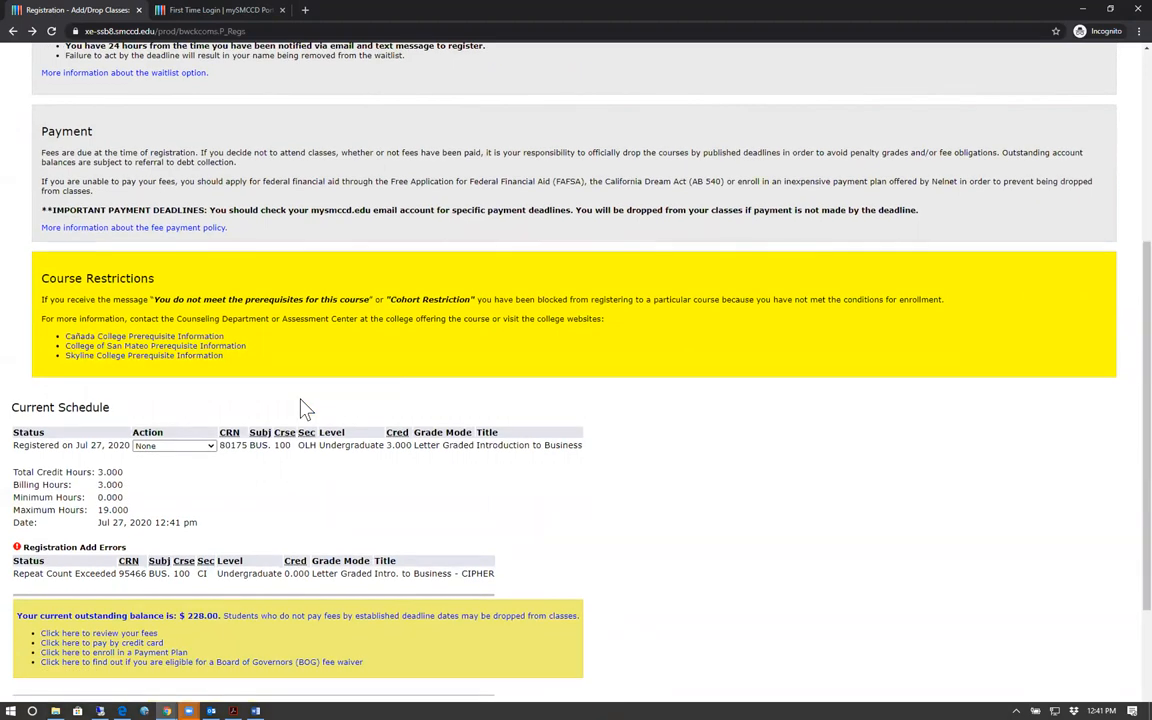
scroll("down", 3)
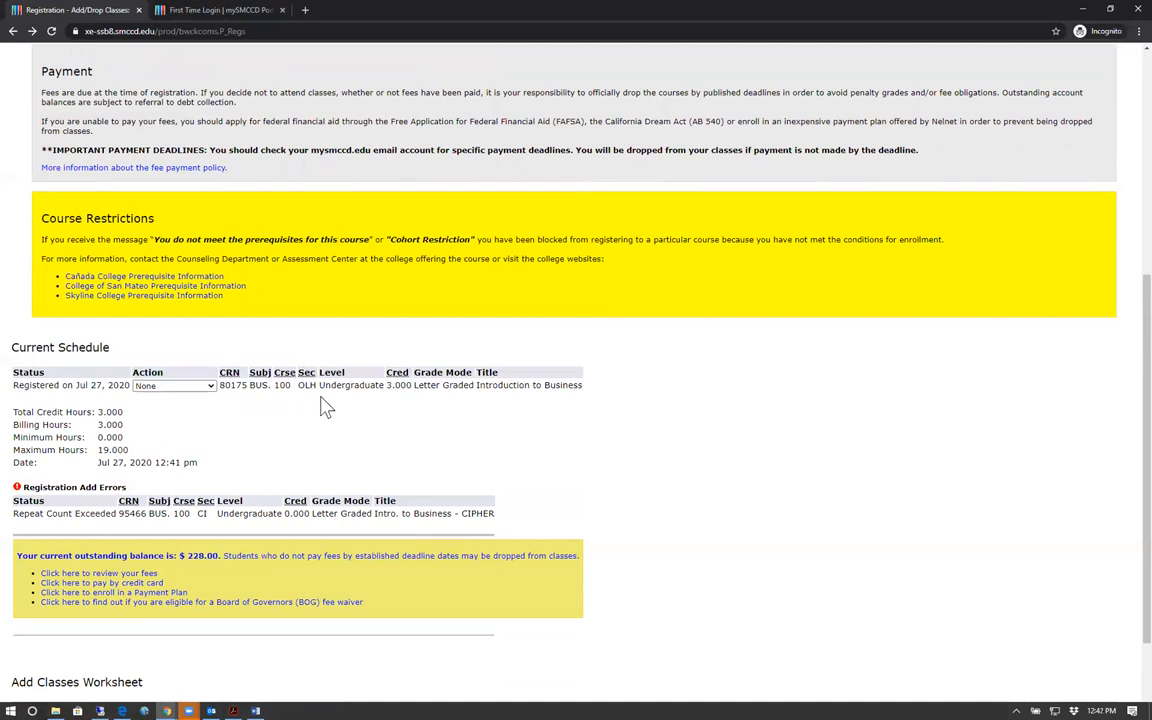
Step: Set the action for BUS. 100 (CRN 80175) to Drop Before Class, unsubmitted
scroll("down", 3)
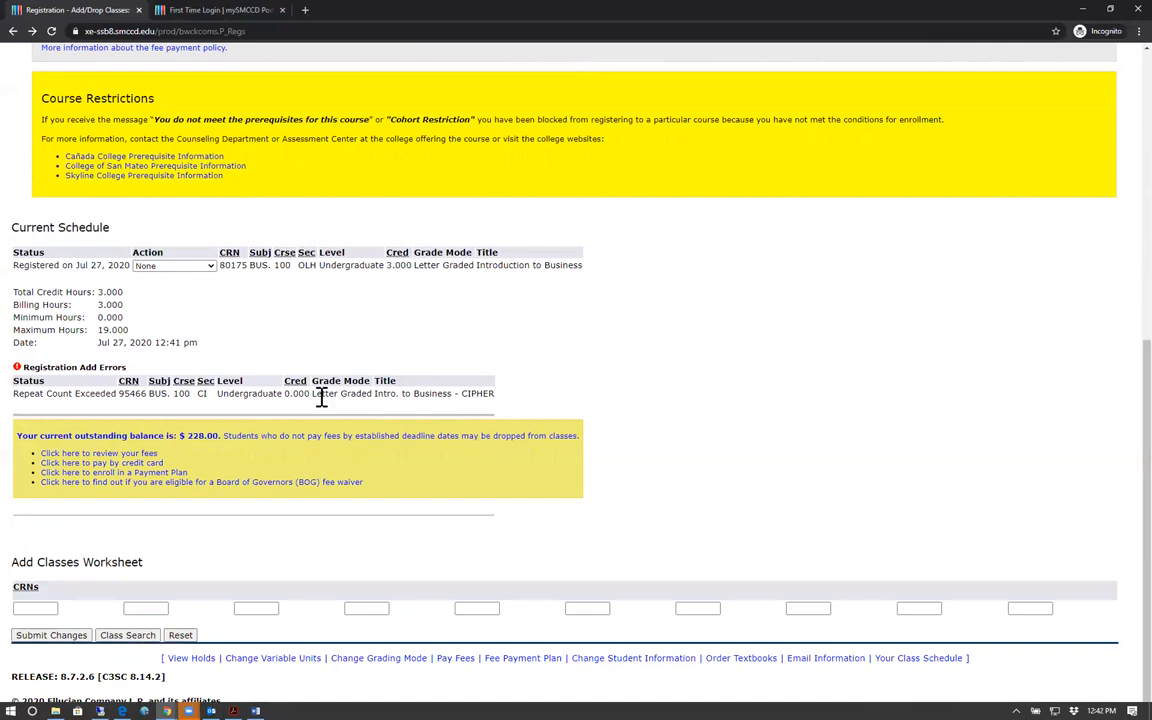
mouse_move(150, 527)
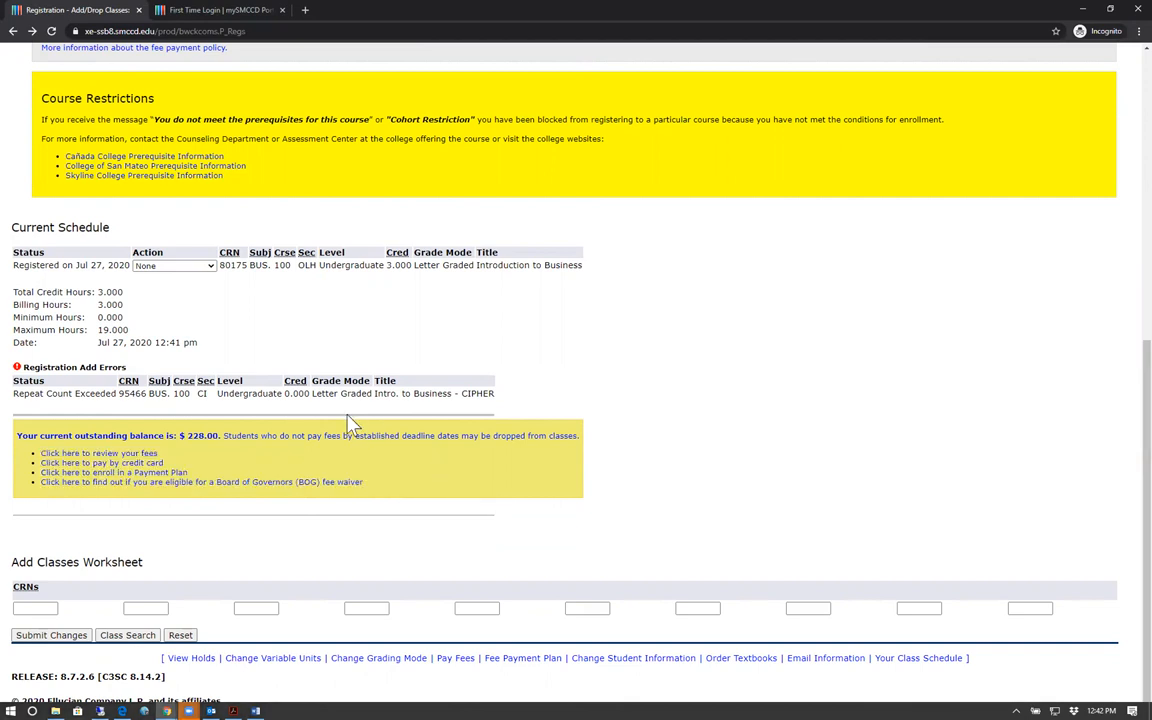
scroll("up", 3)
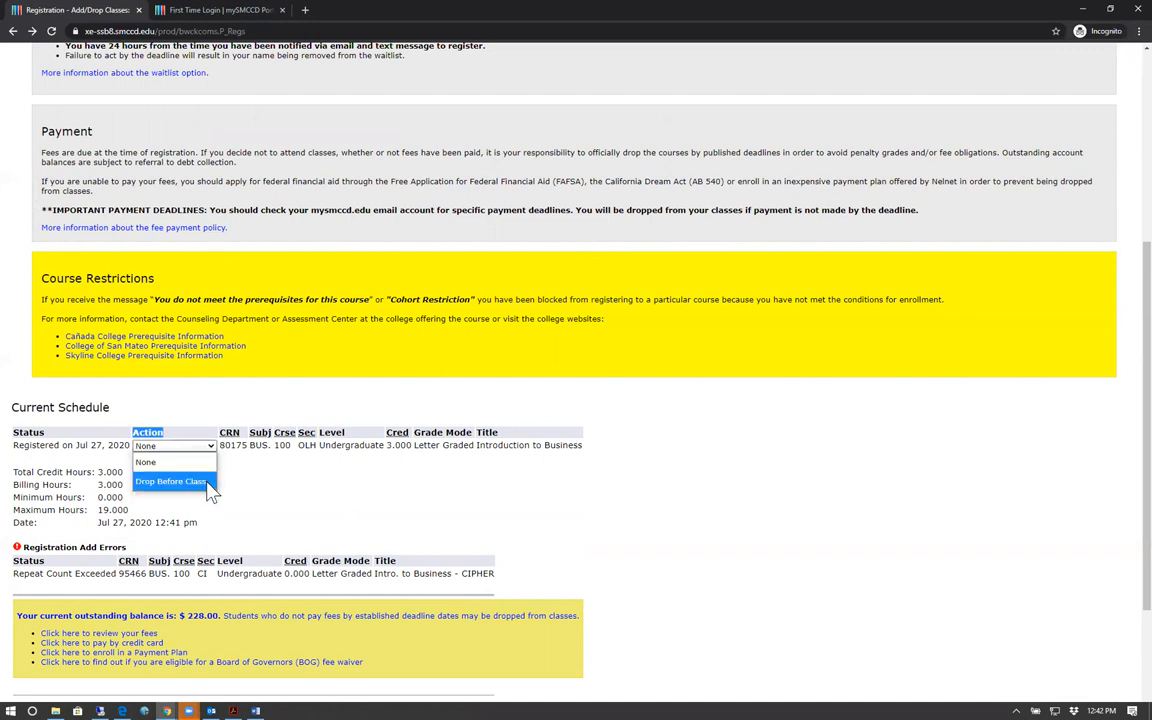
left_click(169, 481)
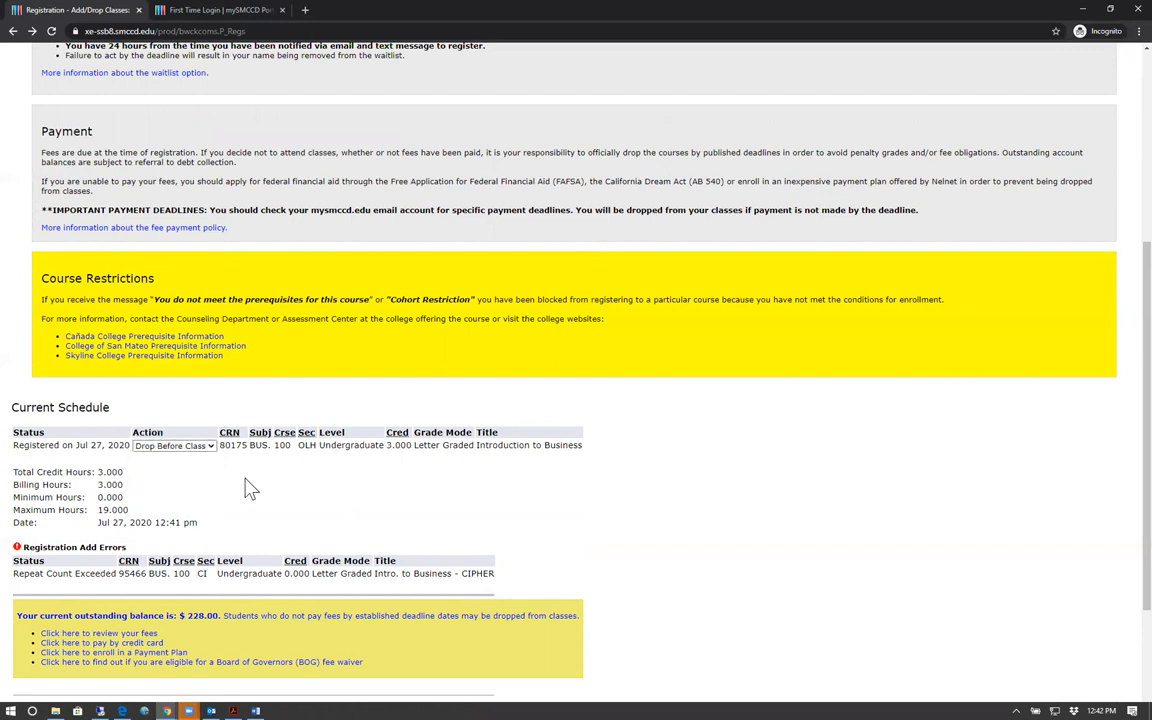
scroll("down", 3)
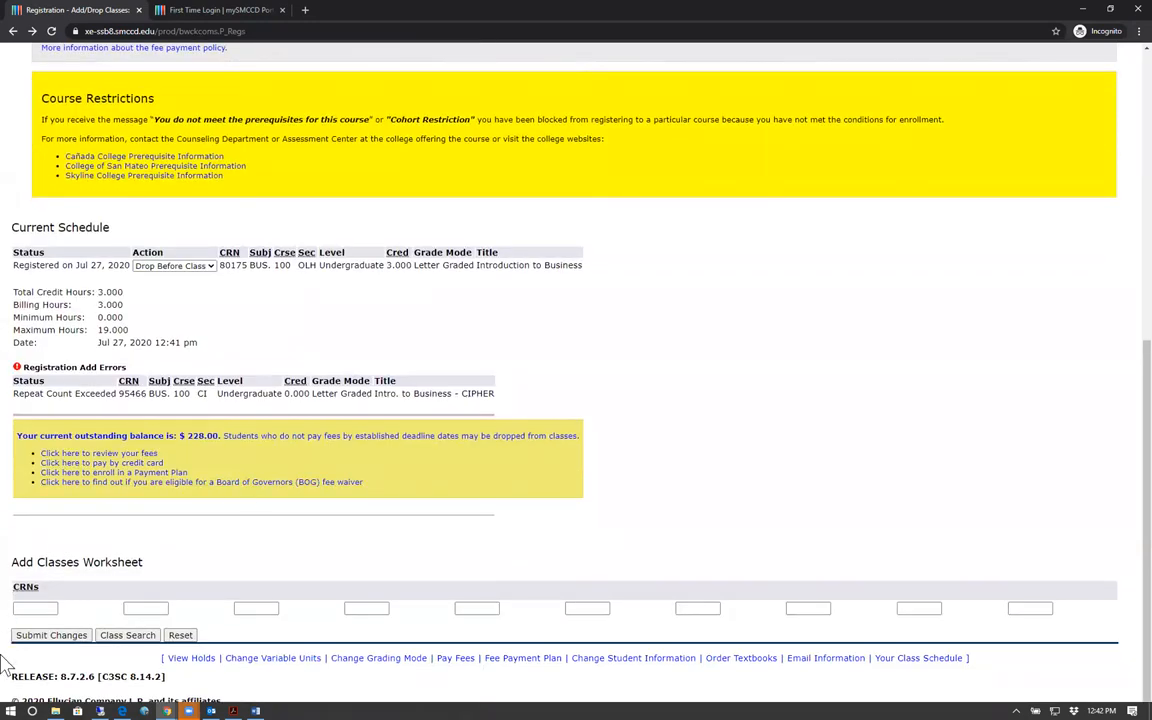